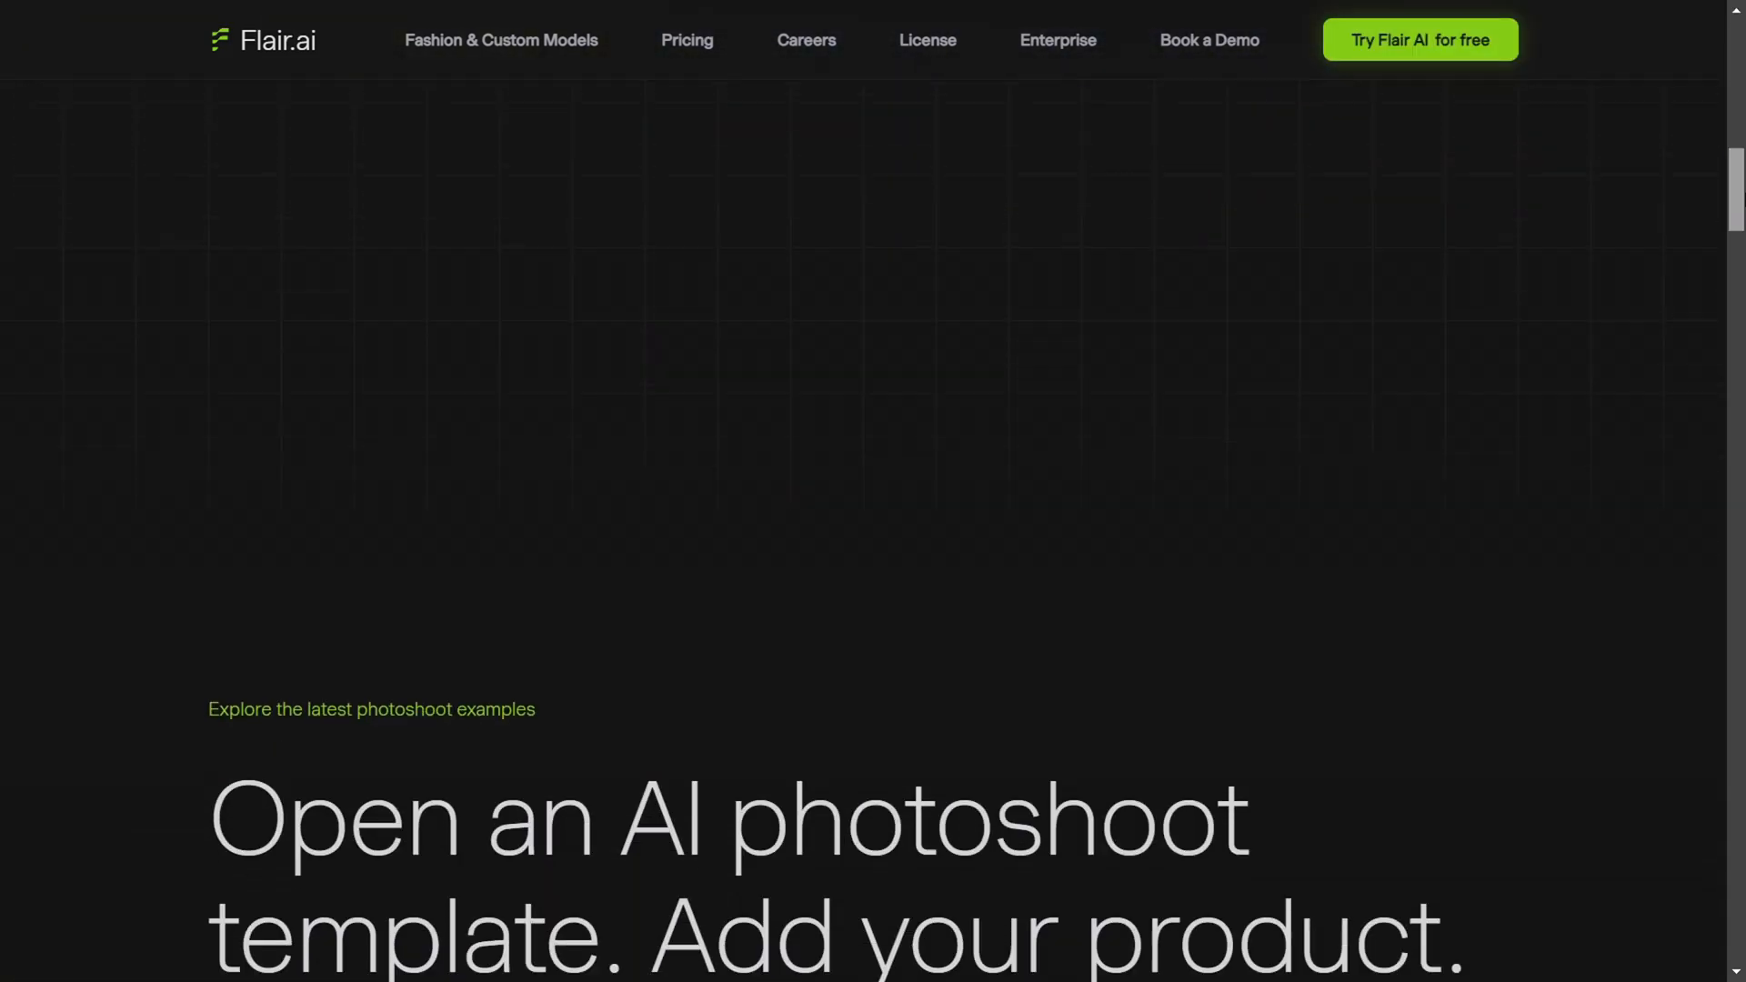
# - Advance the template carousel, then view the Fashion and Jewelry template categories
pyautogui.scroll(-3)
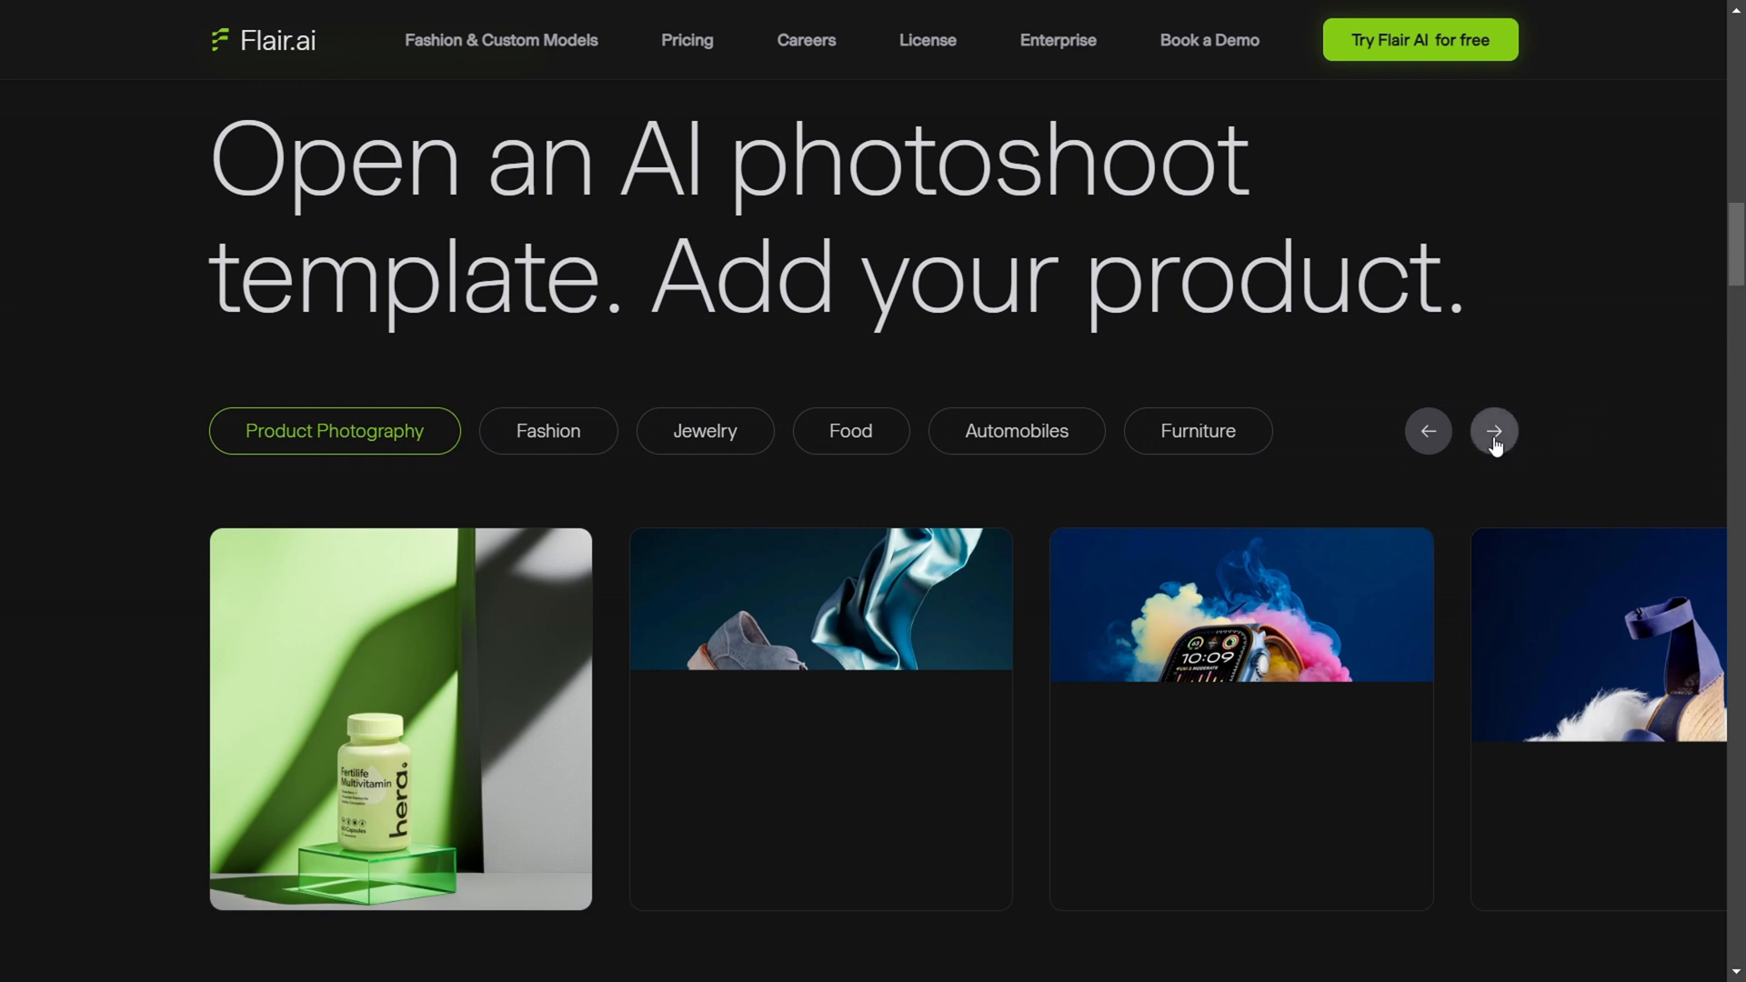
pyautogui.click(1493, 431)
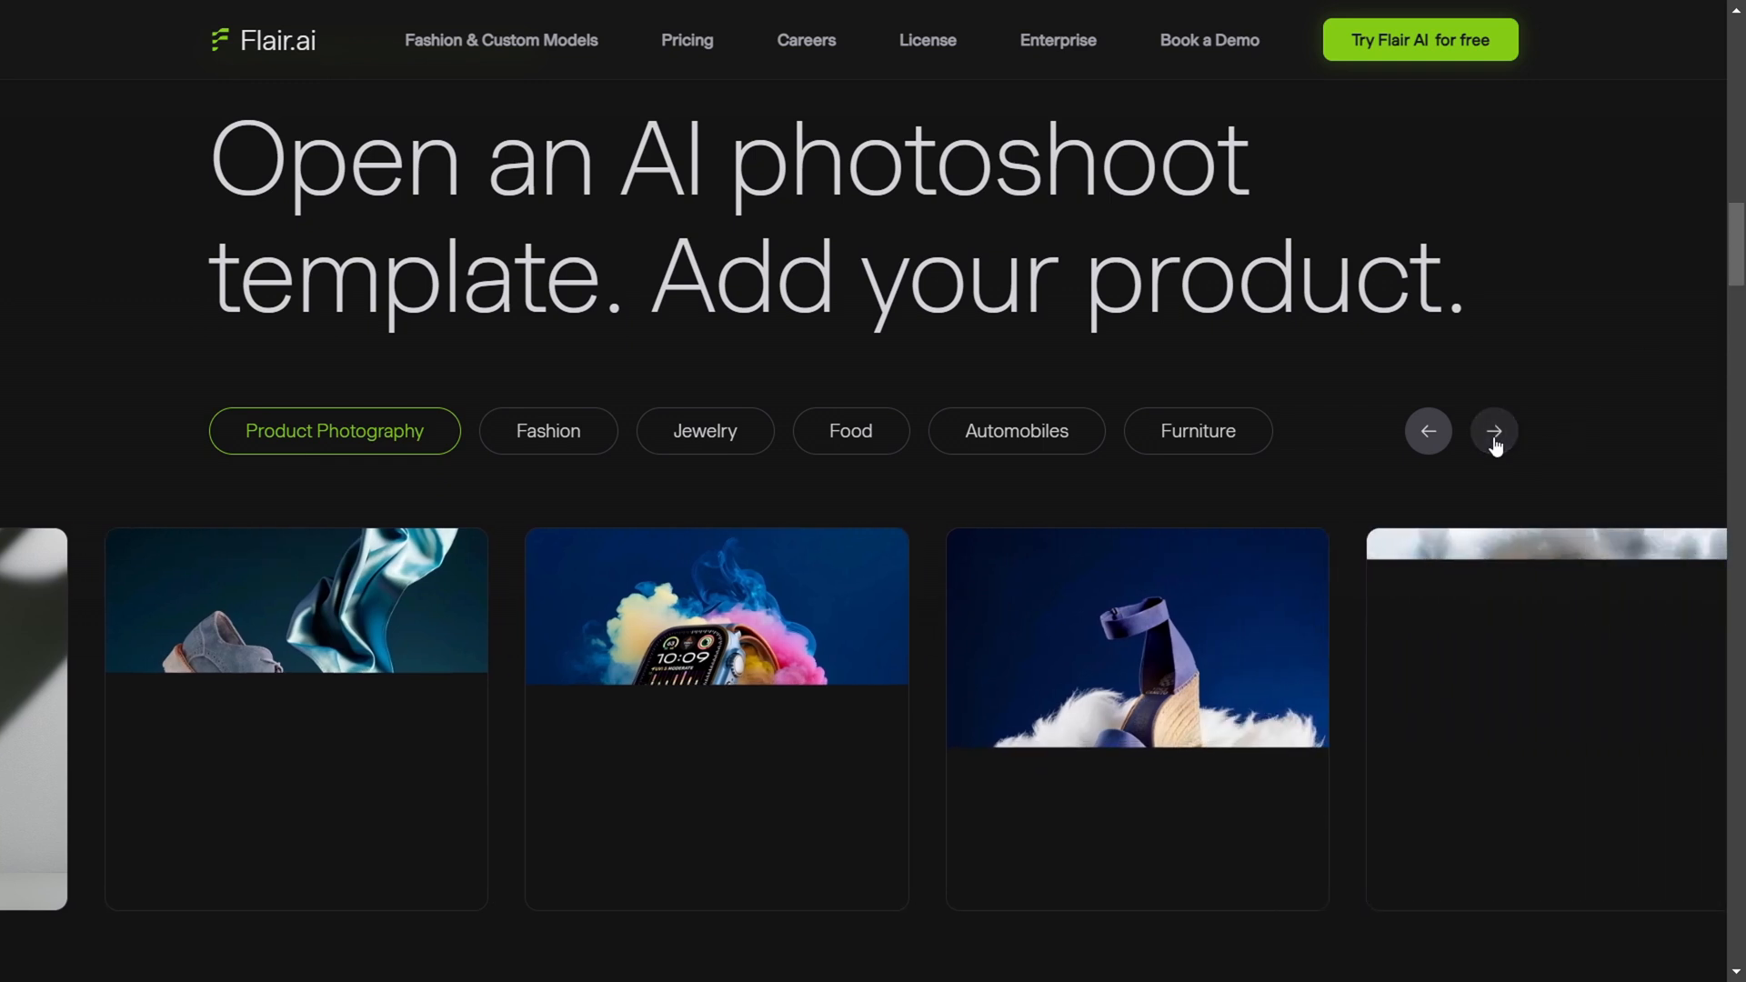
pyautogui.click(548, 431)
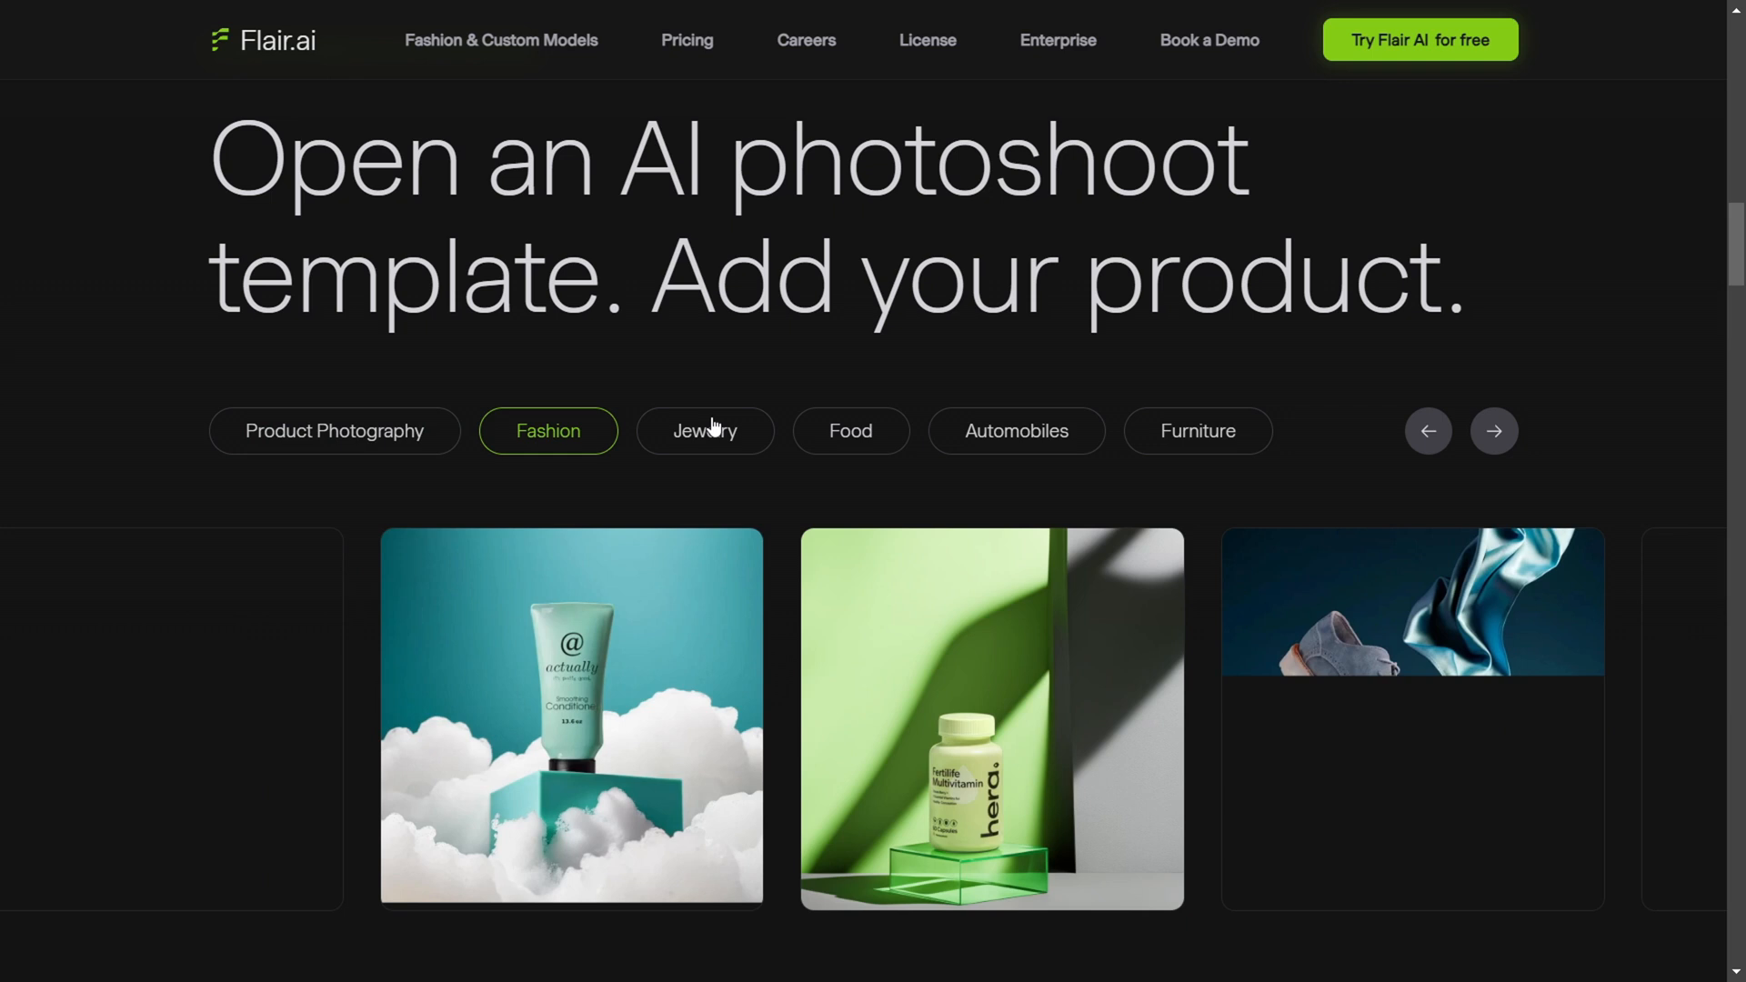
pyautogui.click(704, 431)
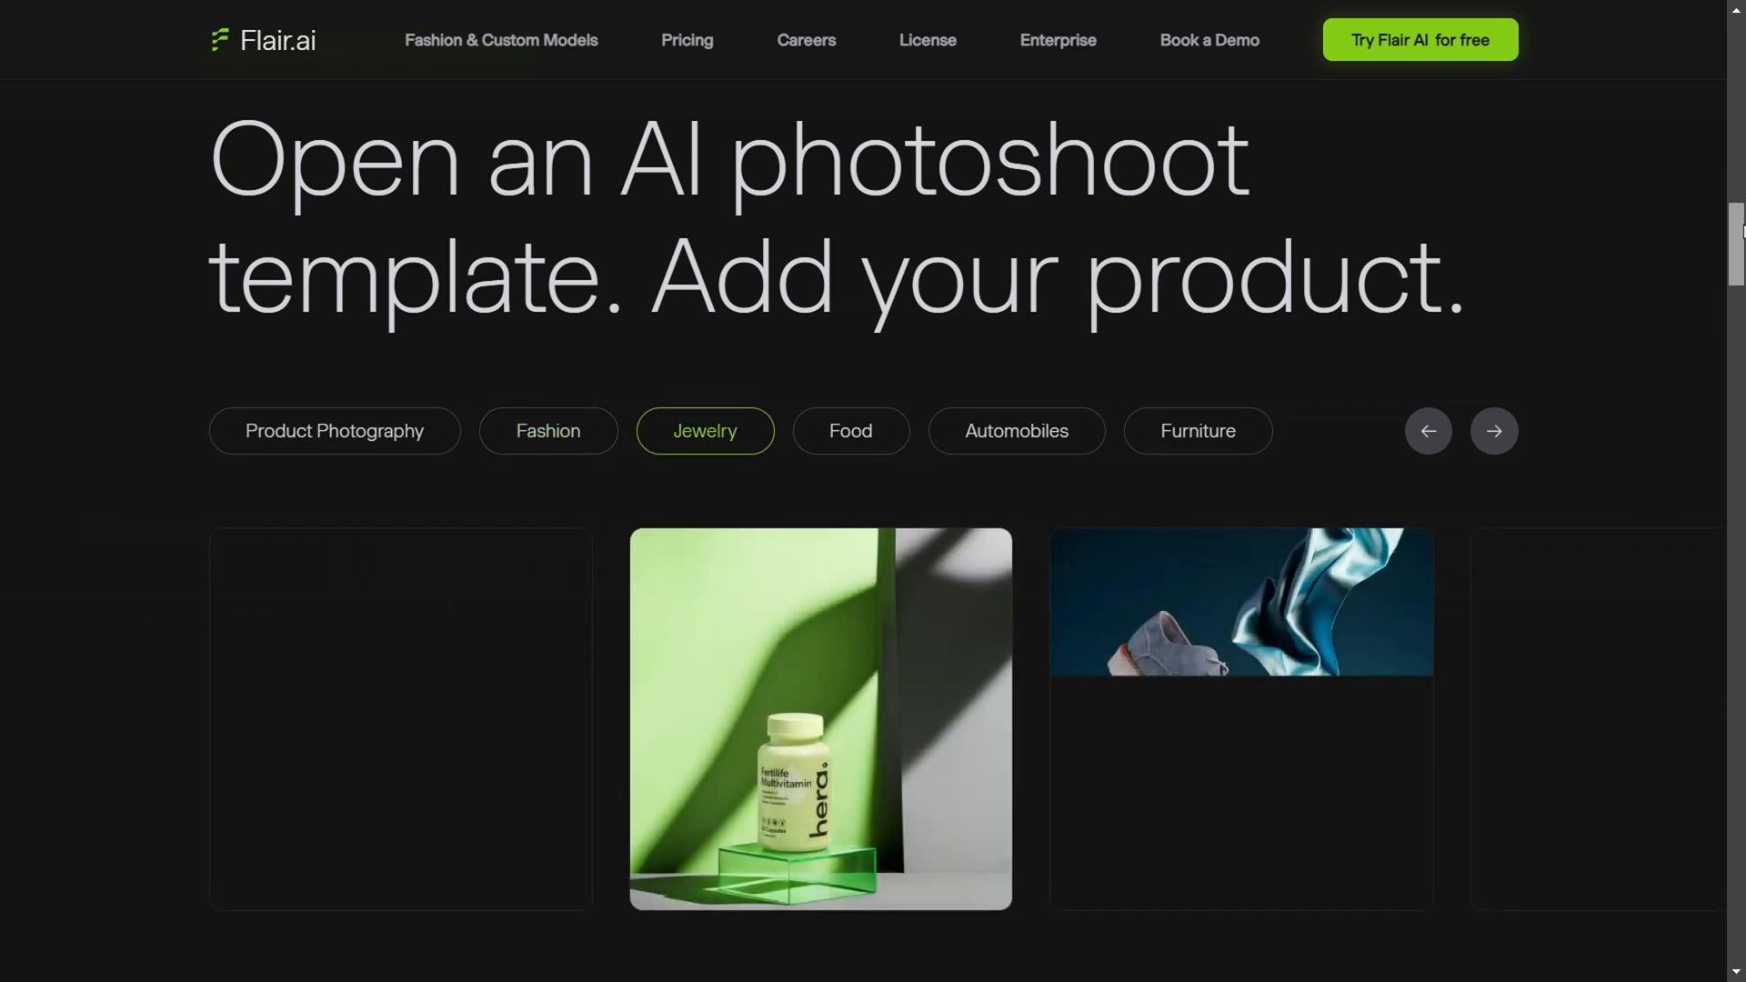
# - Scroll past the staging, mix-and-match and collaboration sections to the Python NER code example
pyautogui.scroll(-3)
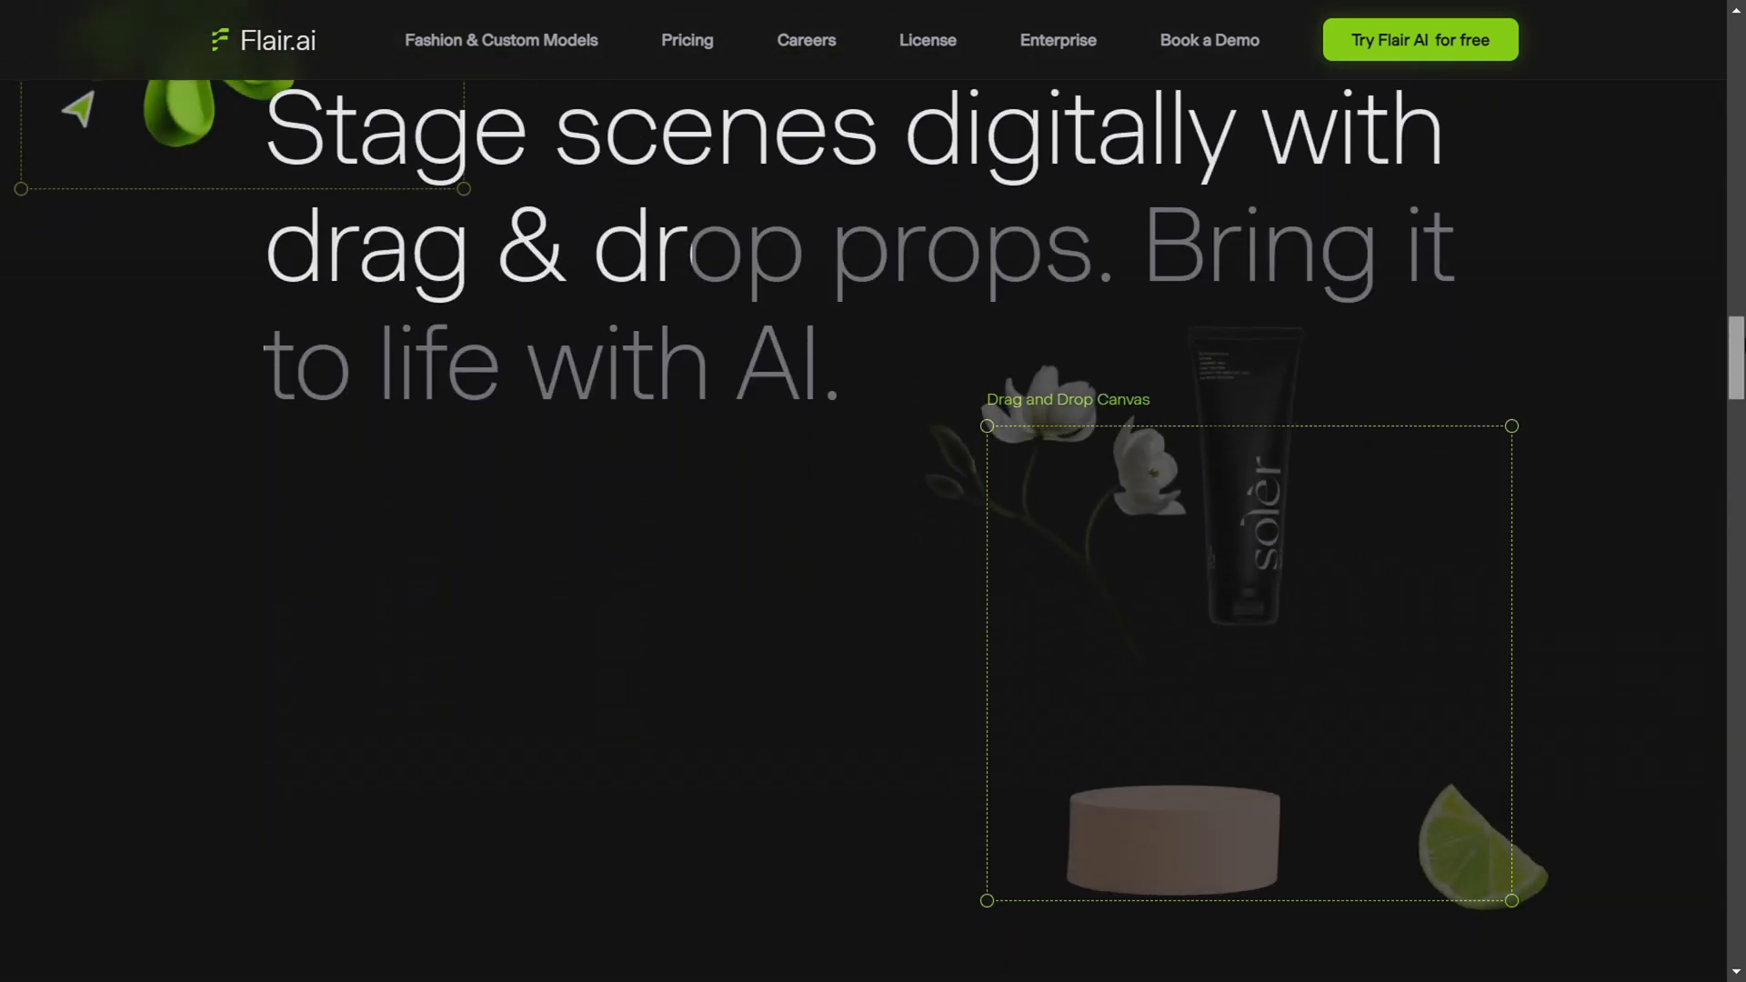
pyautogui.scroll(-3)
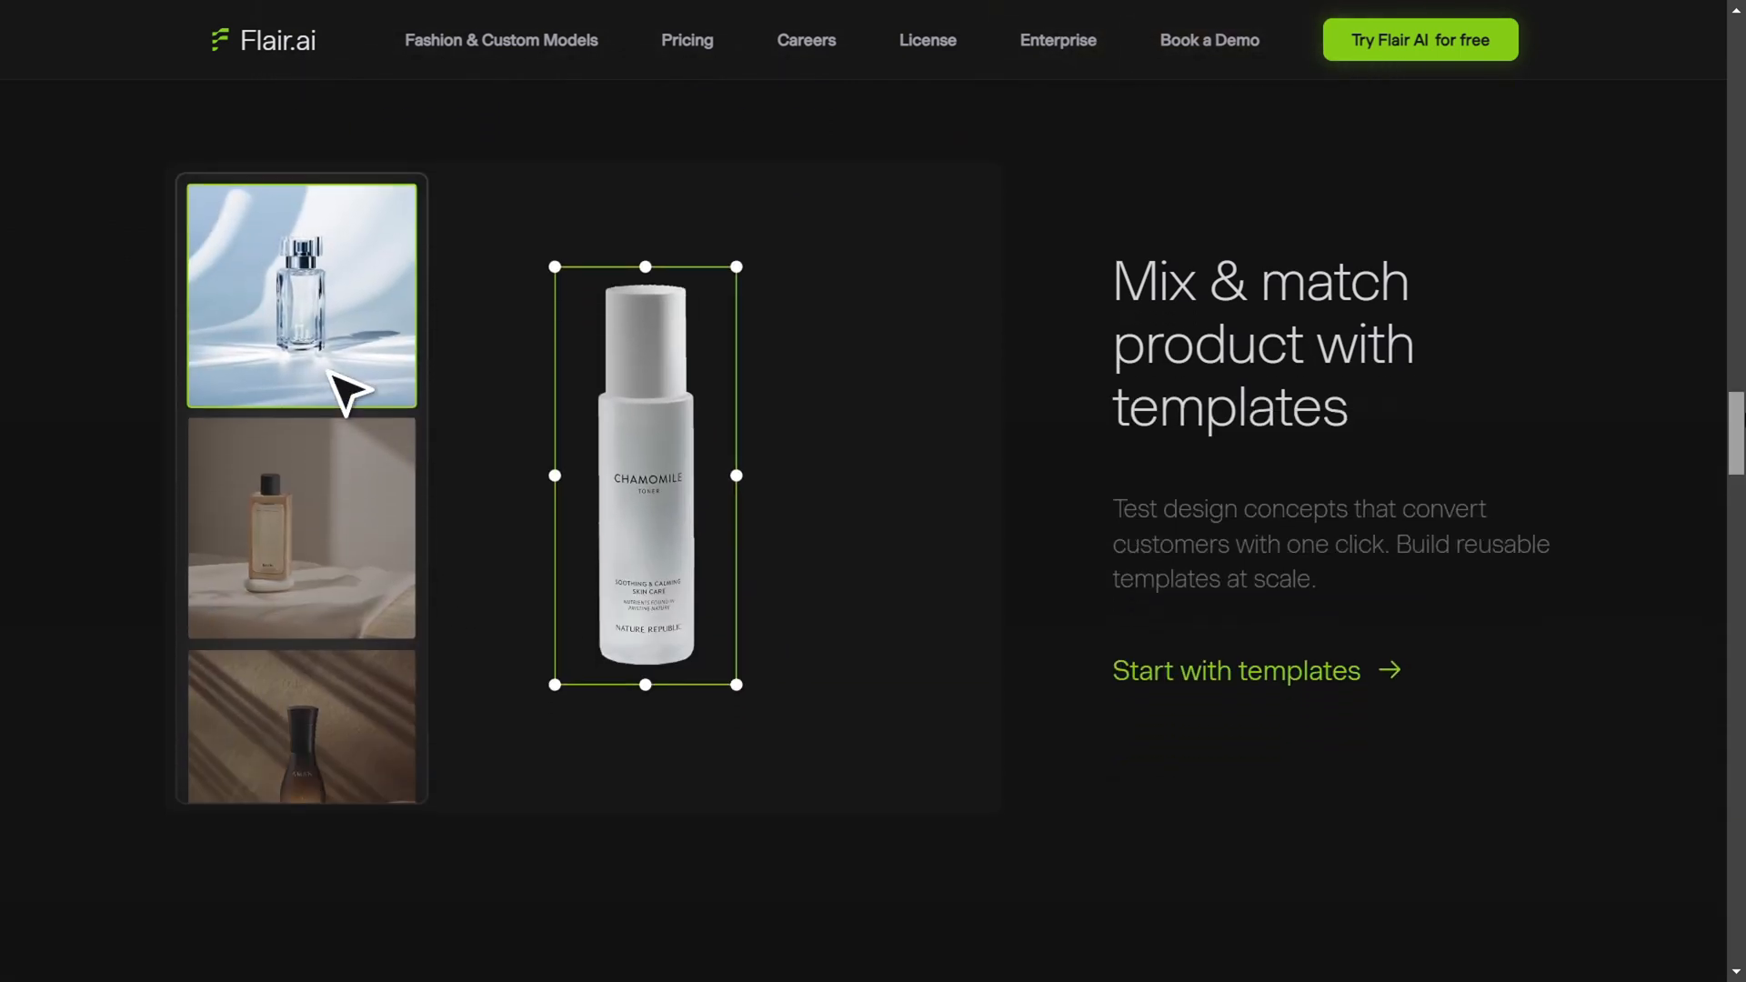
pyautogui.scroll(-3)
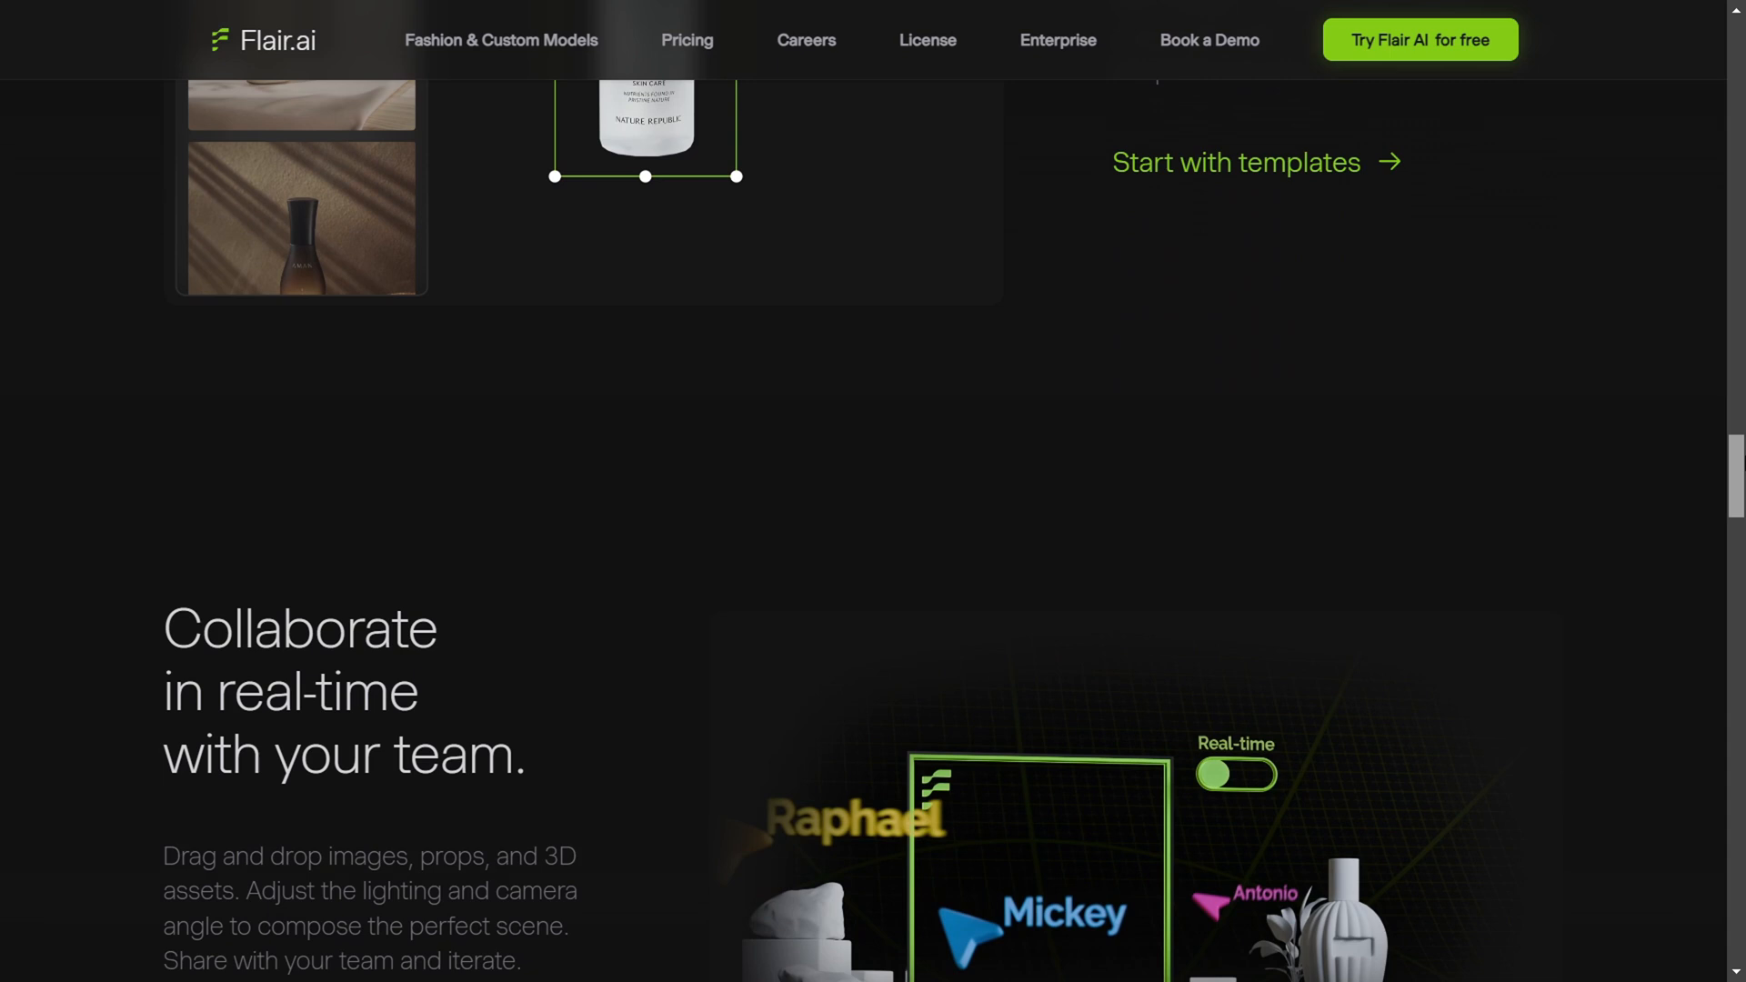
pyautogui.scroll(-3)
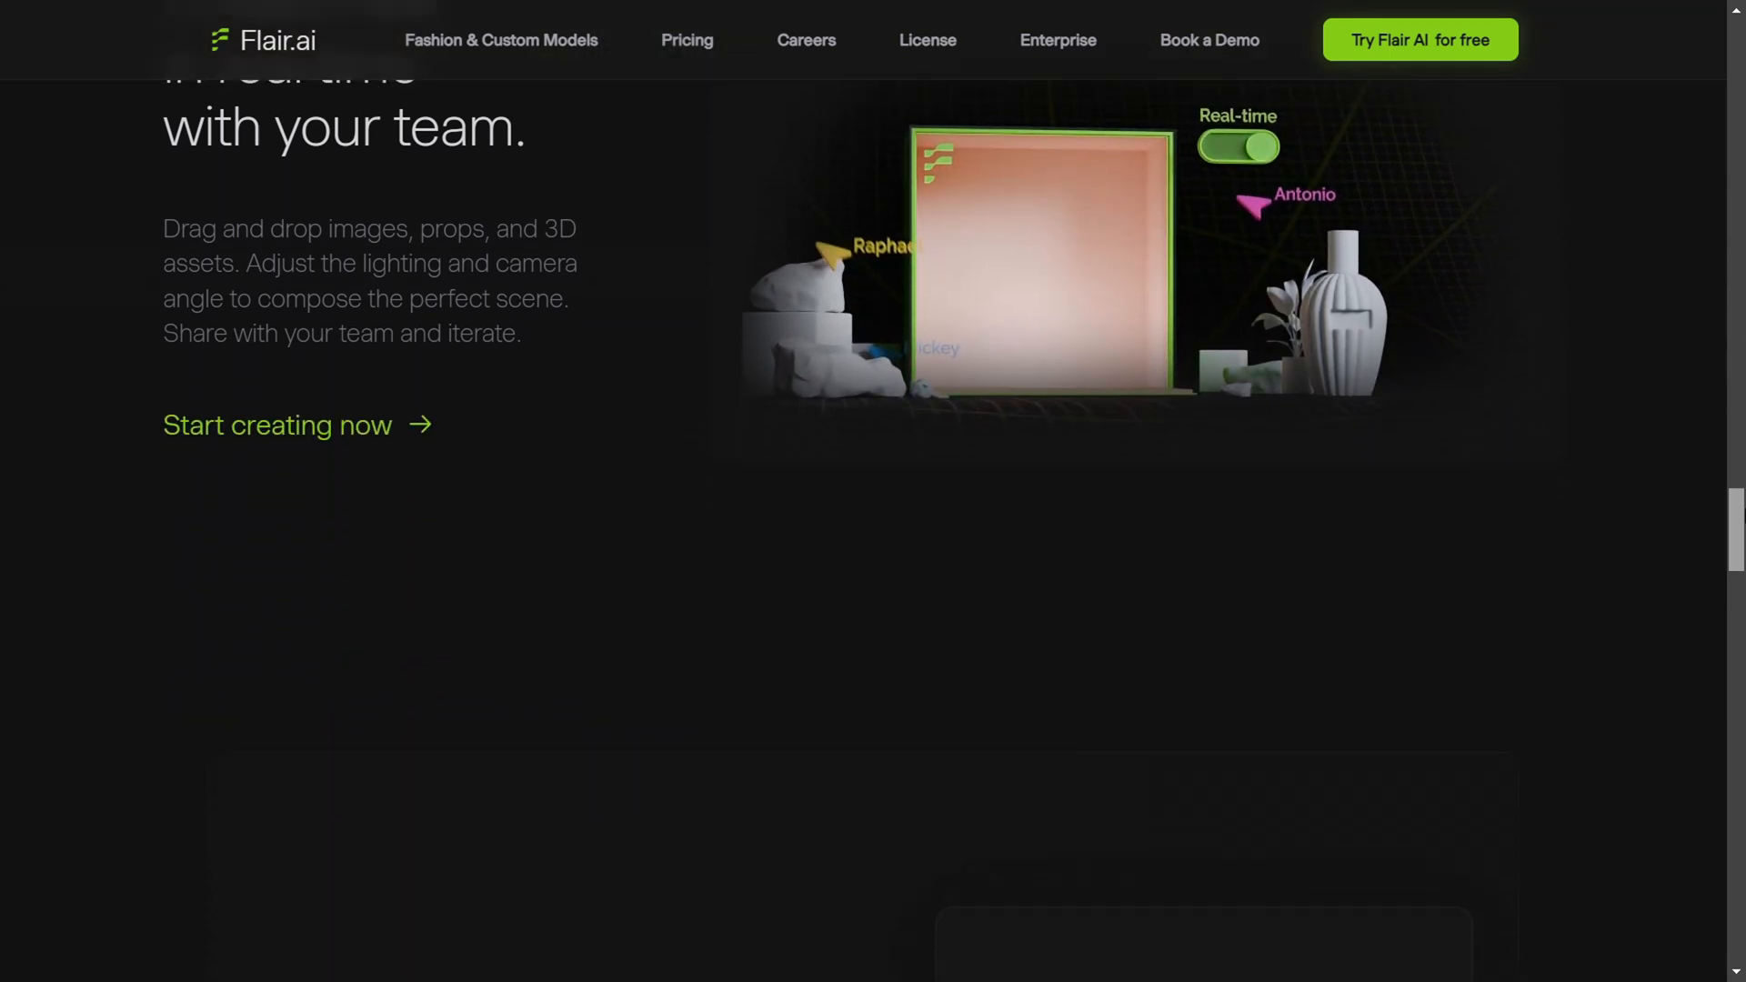
pyautogui.scroll(-3)
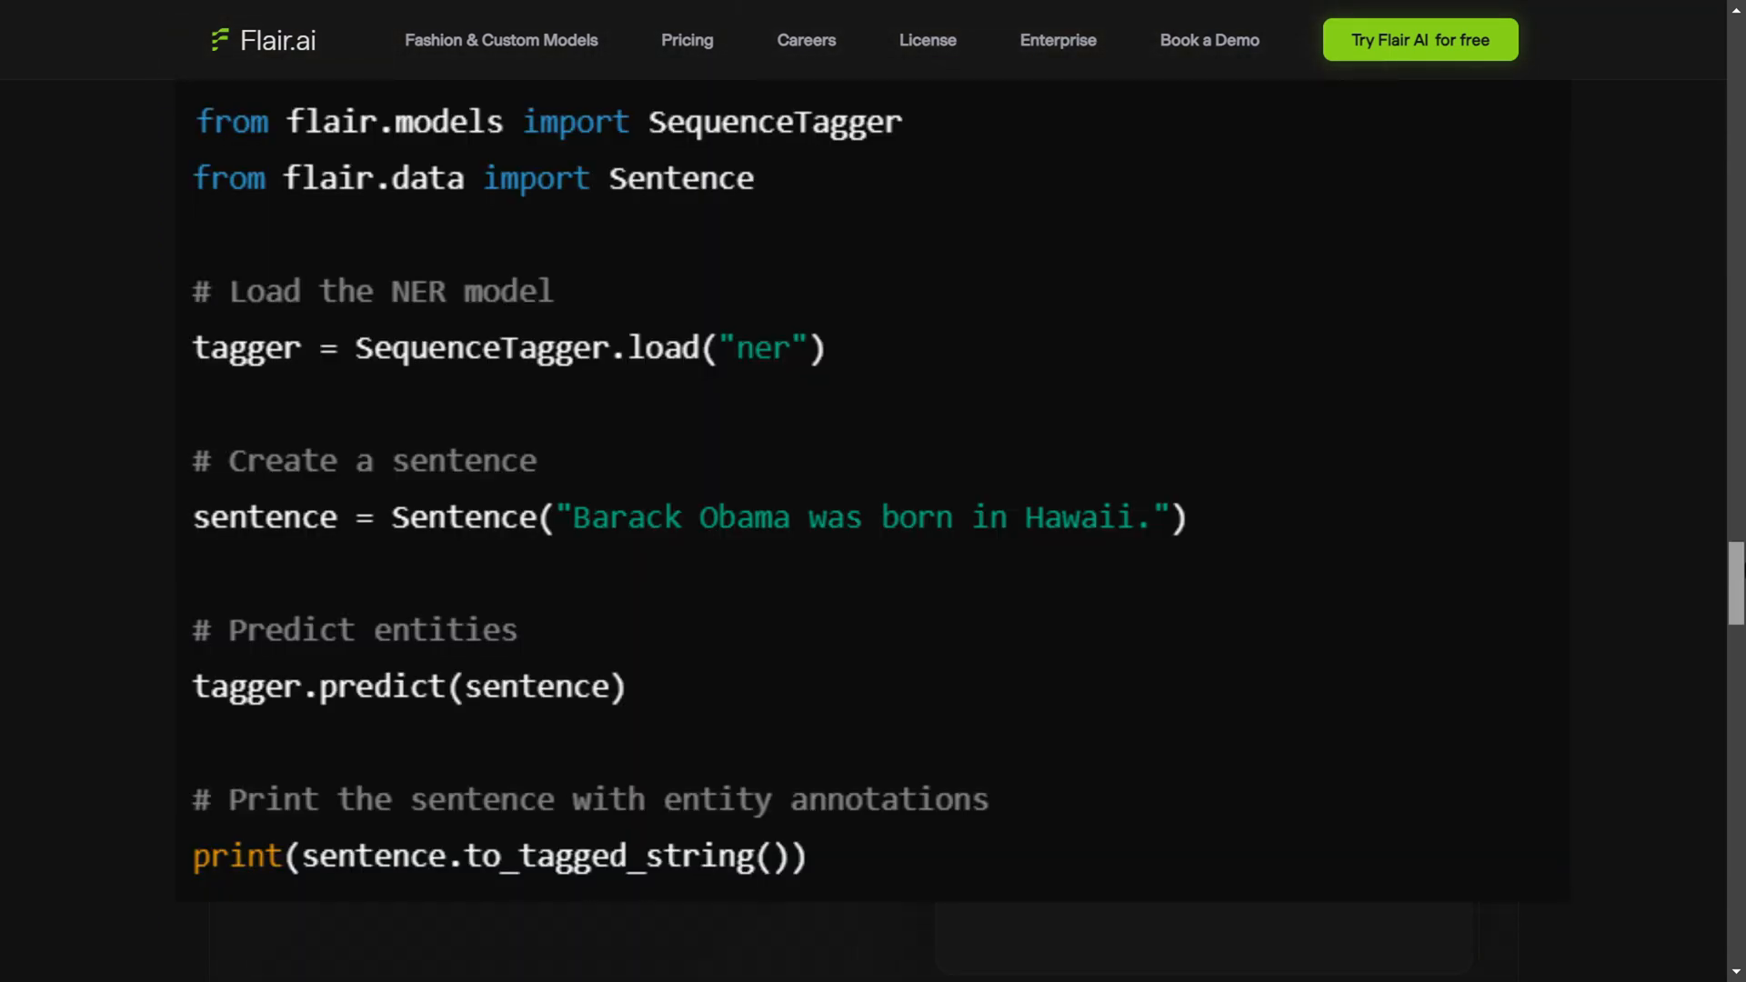
# - Scroll below the NER code example down to the closing 'Design with Flair' banner
pyautogui.scroll(-3)
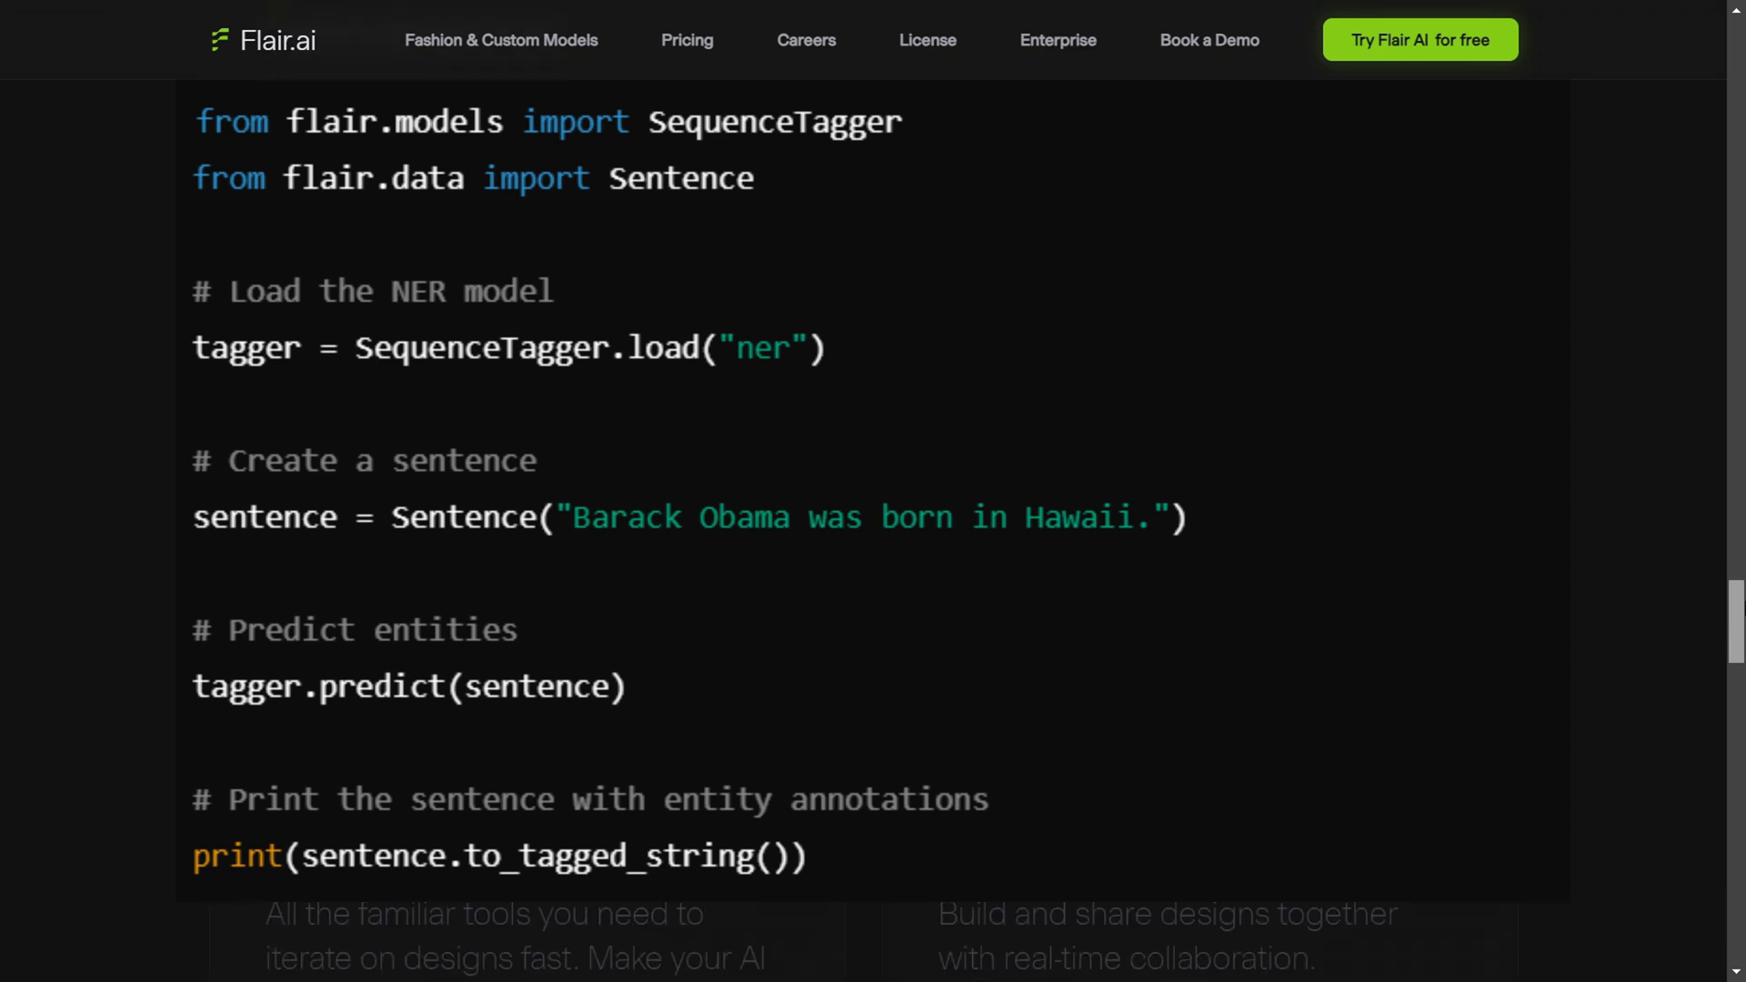
pyautogui.scroll(-3)
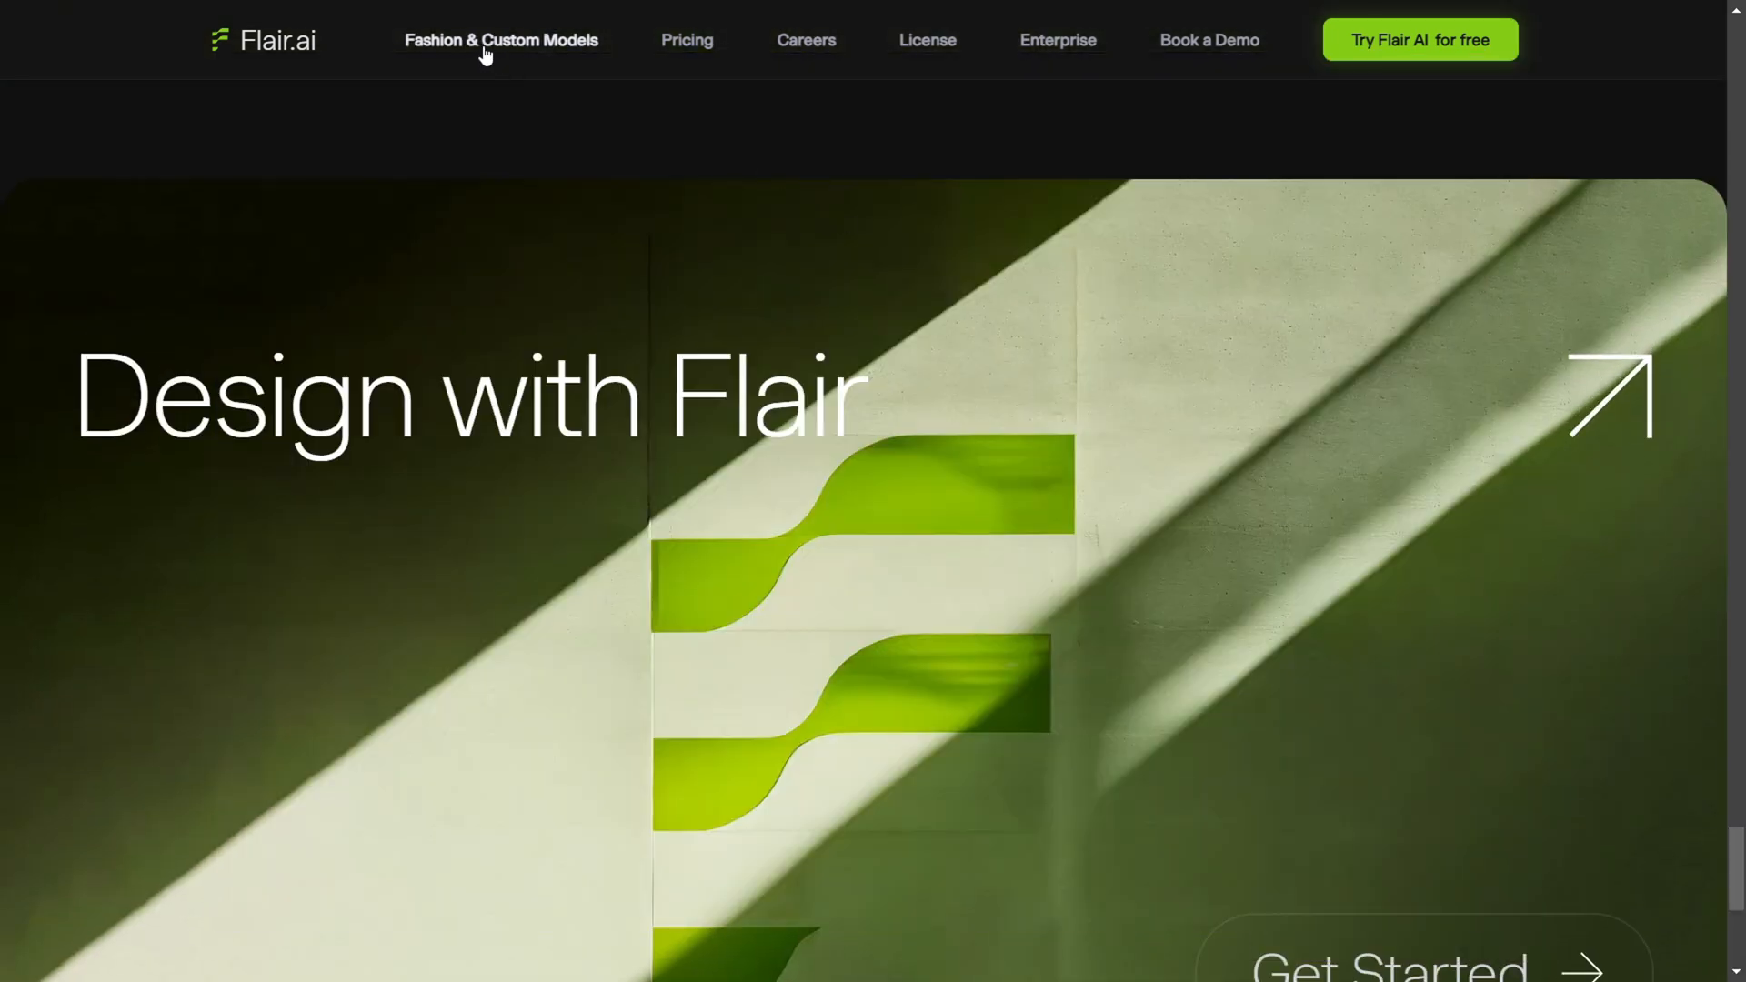
pyautogui.moveTo(1710, 383)
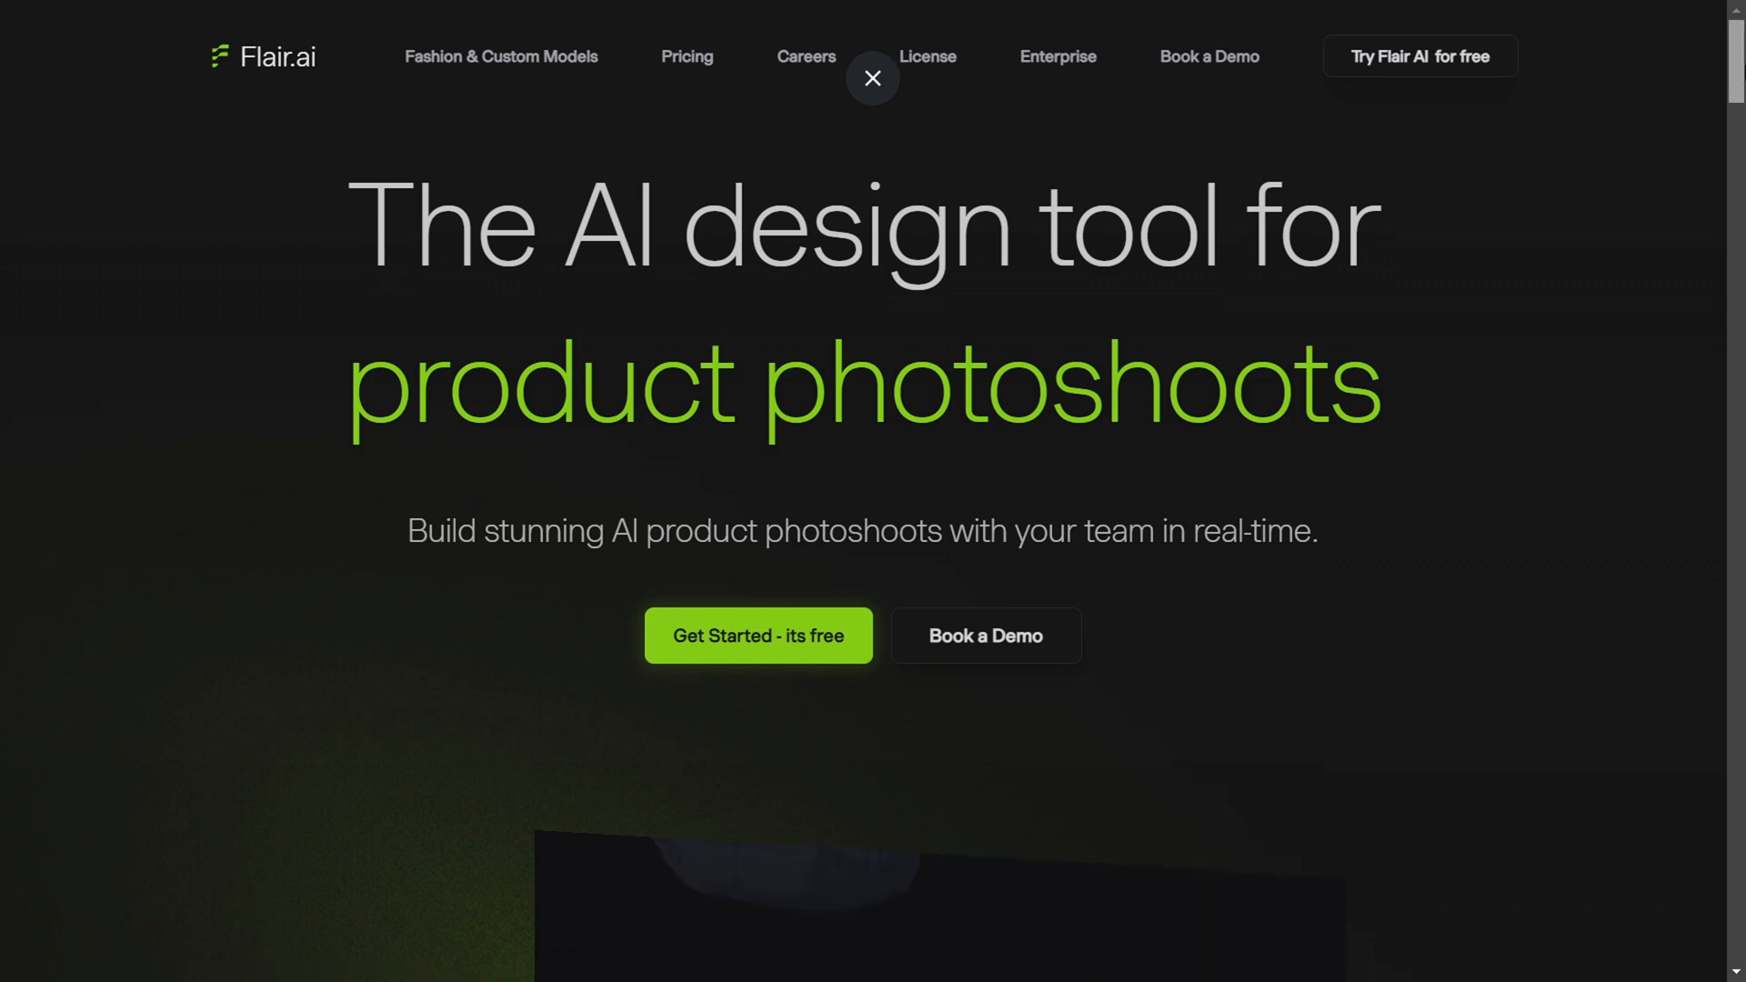
# - Return to the template carousel, advance it twice, and show the Jewelry templates
pyautogui.scroll(-3)
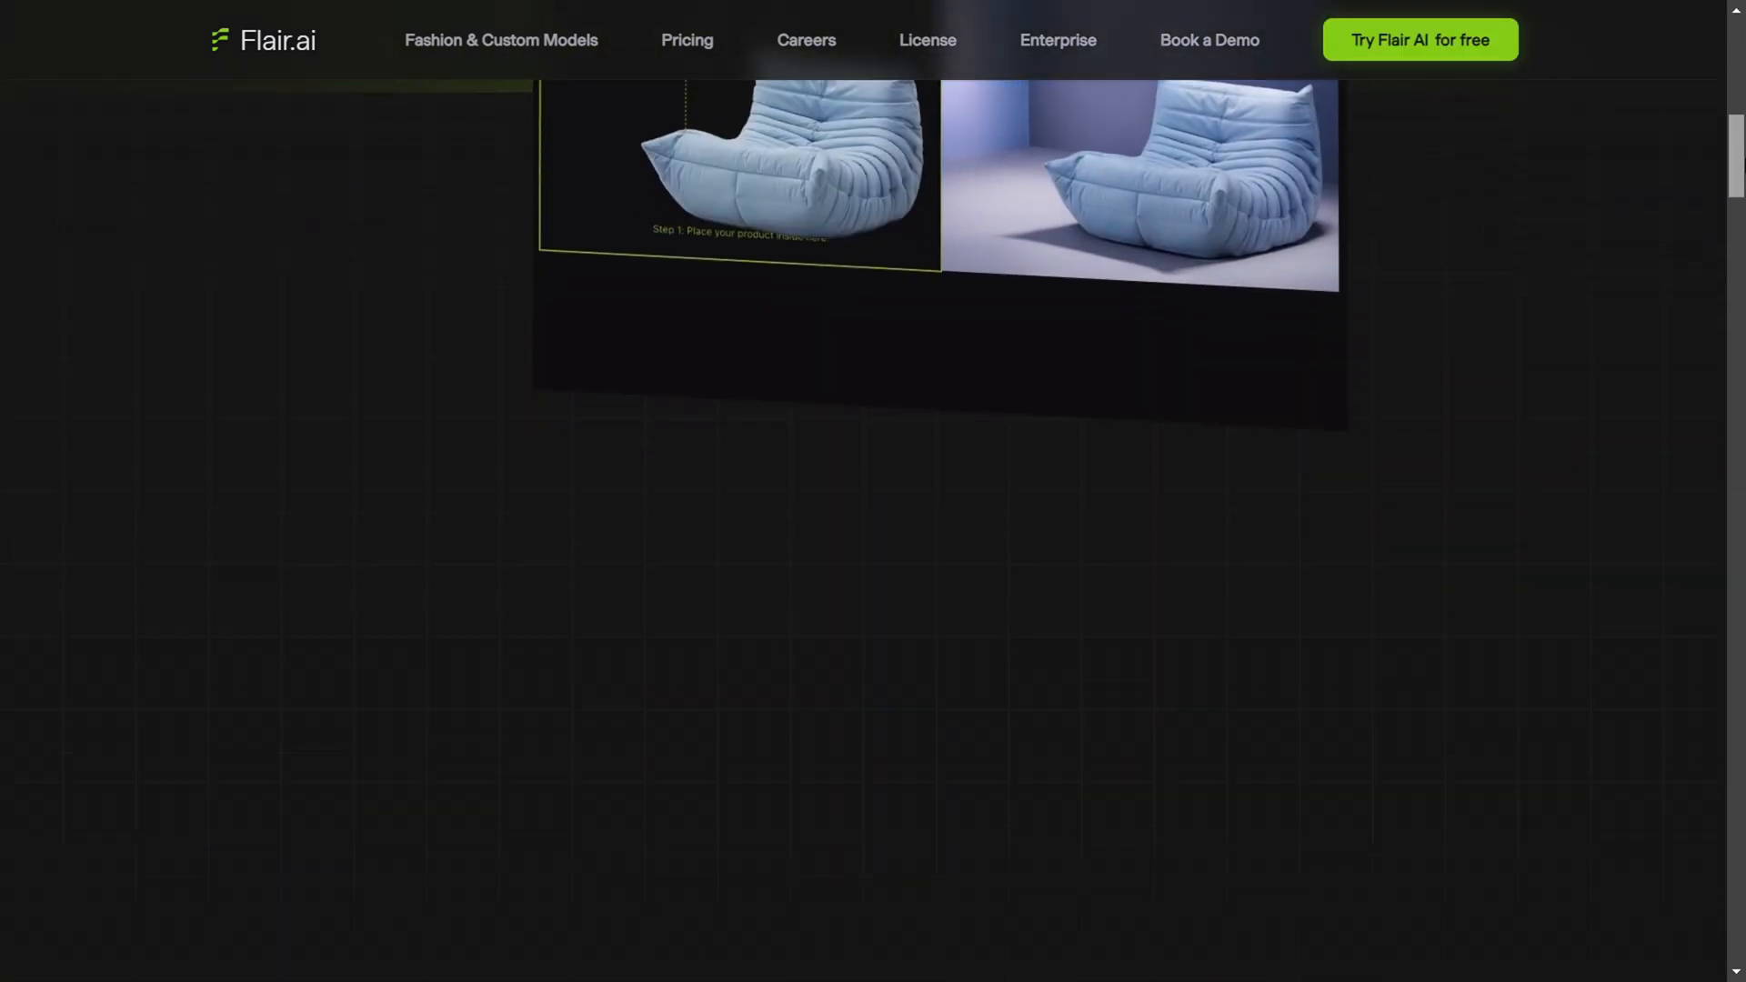
pyautogui.scroll(3)
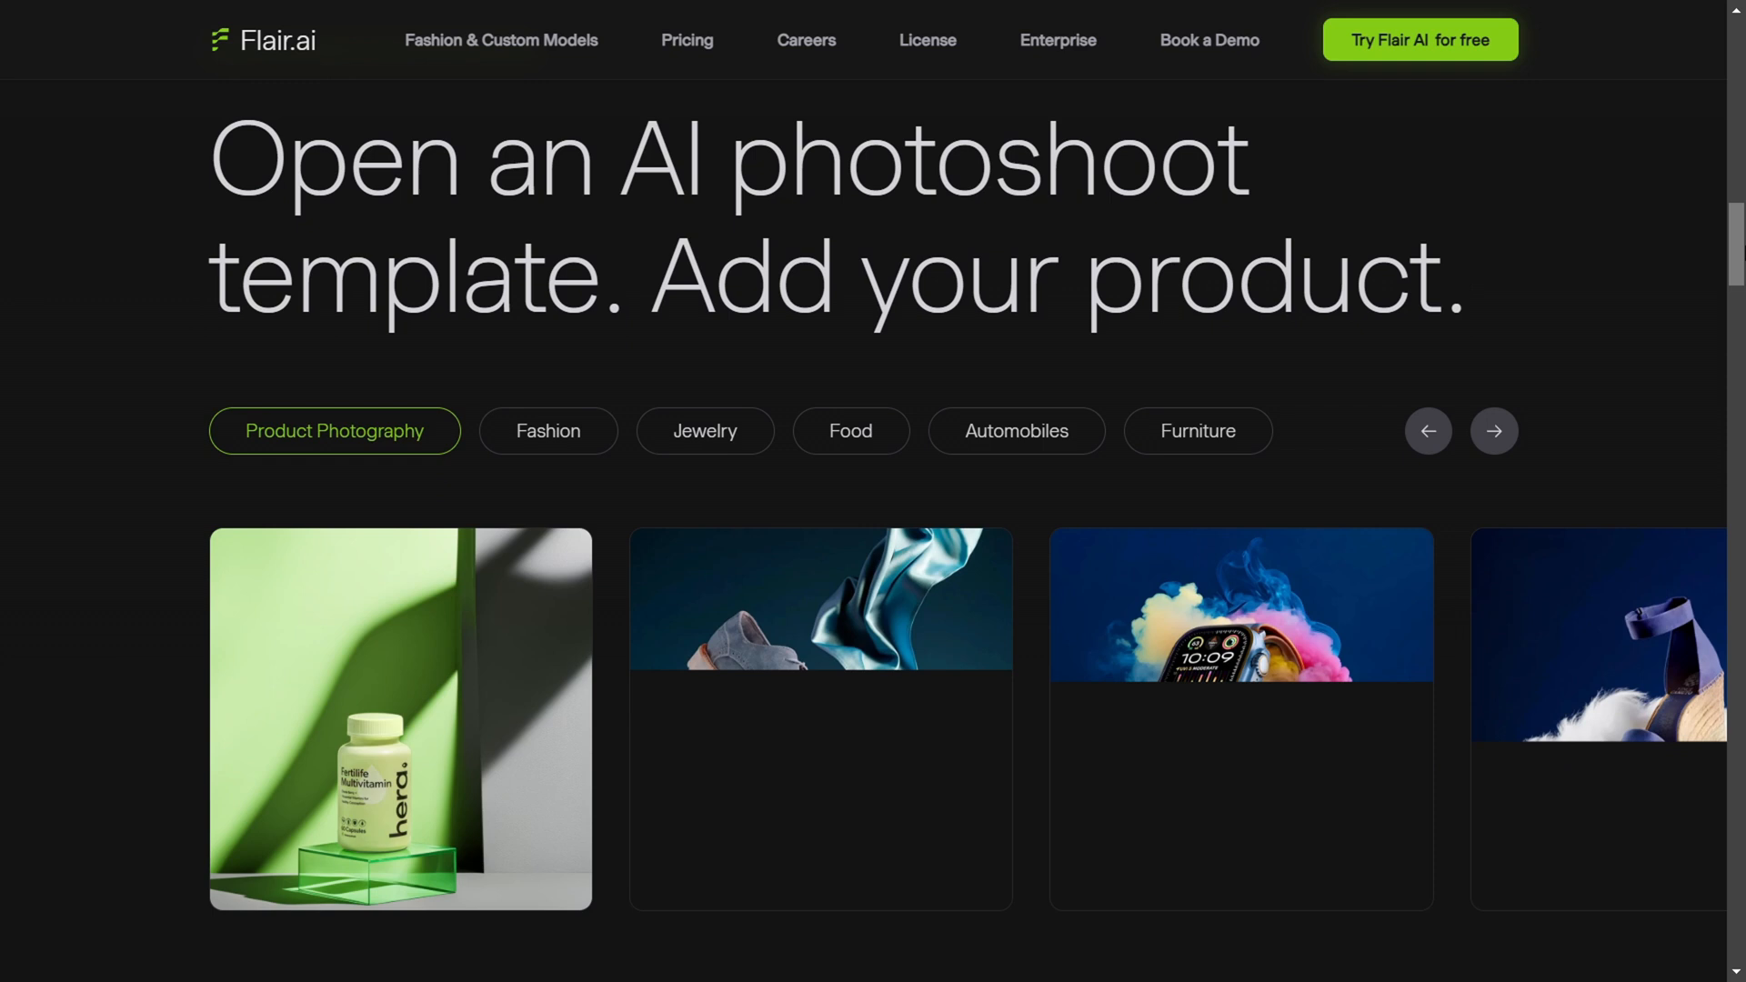
pyautogui.click(1493, 431)
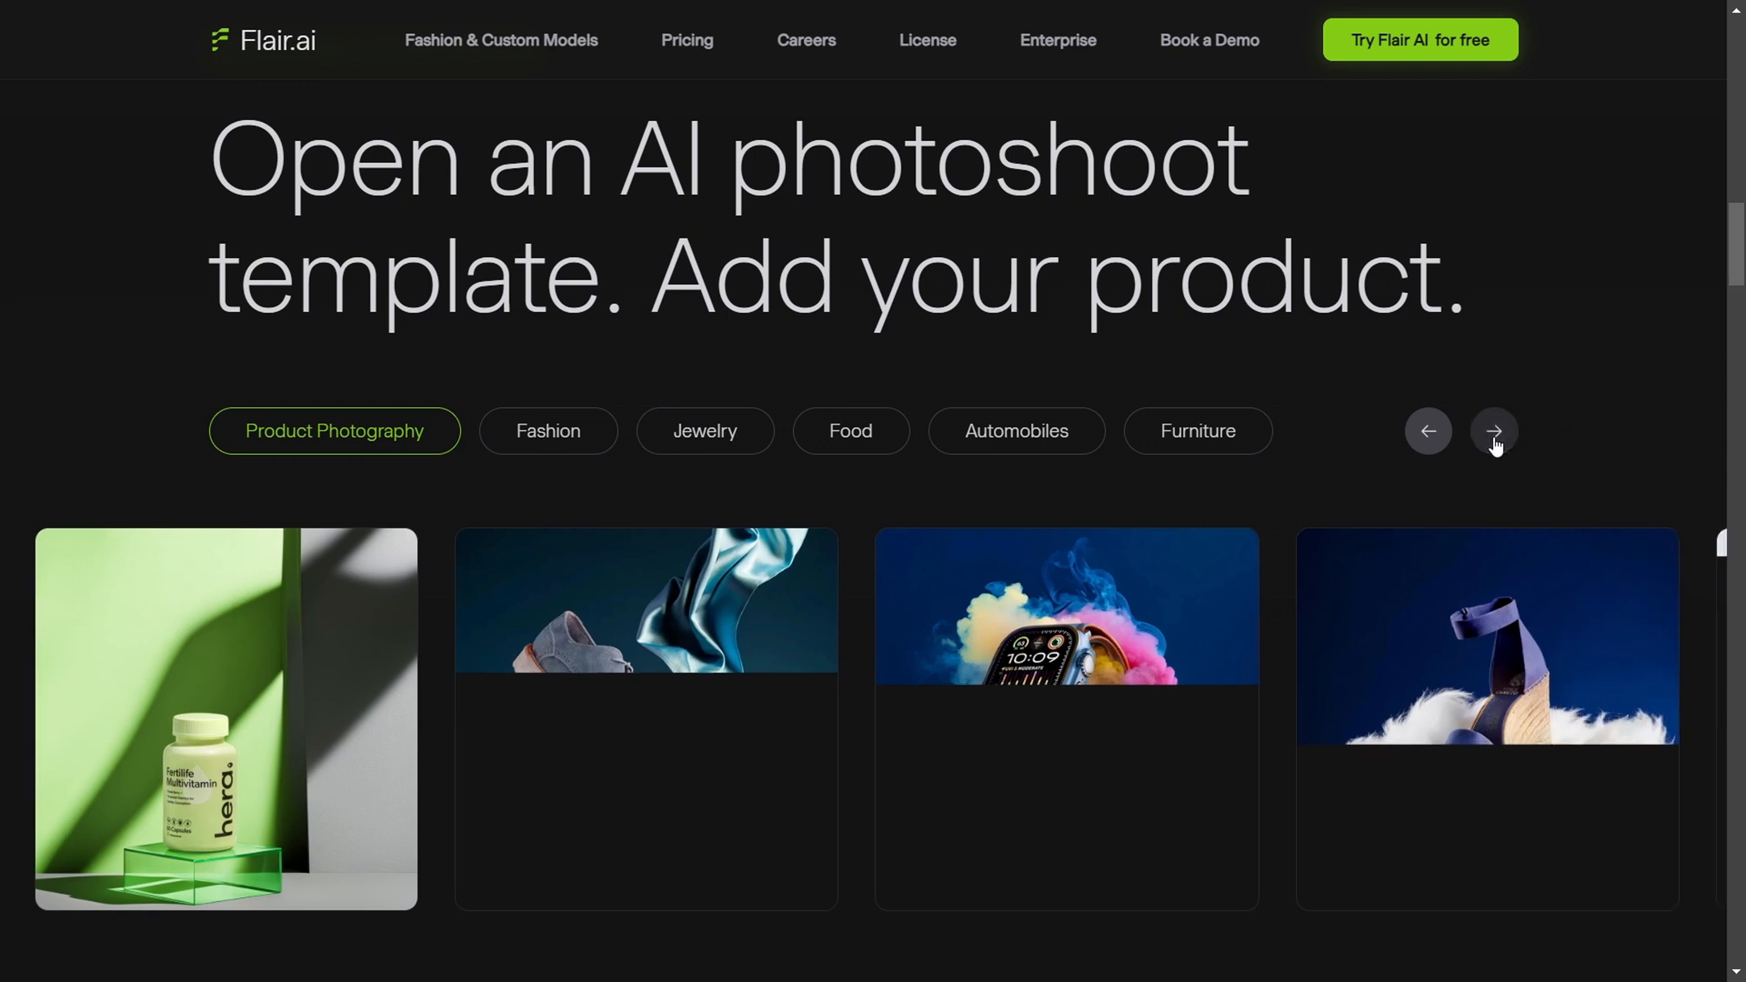
pyautogui.click(1494, 431)
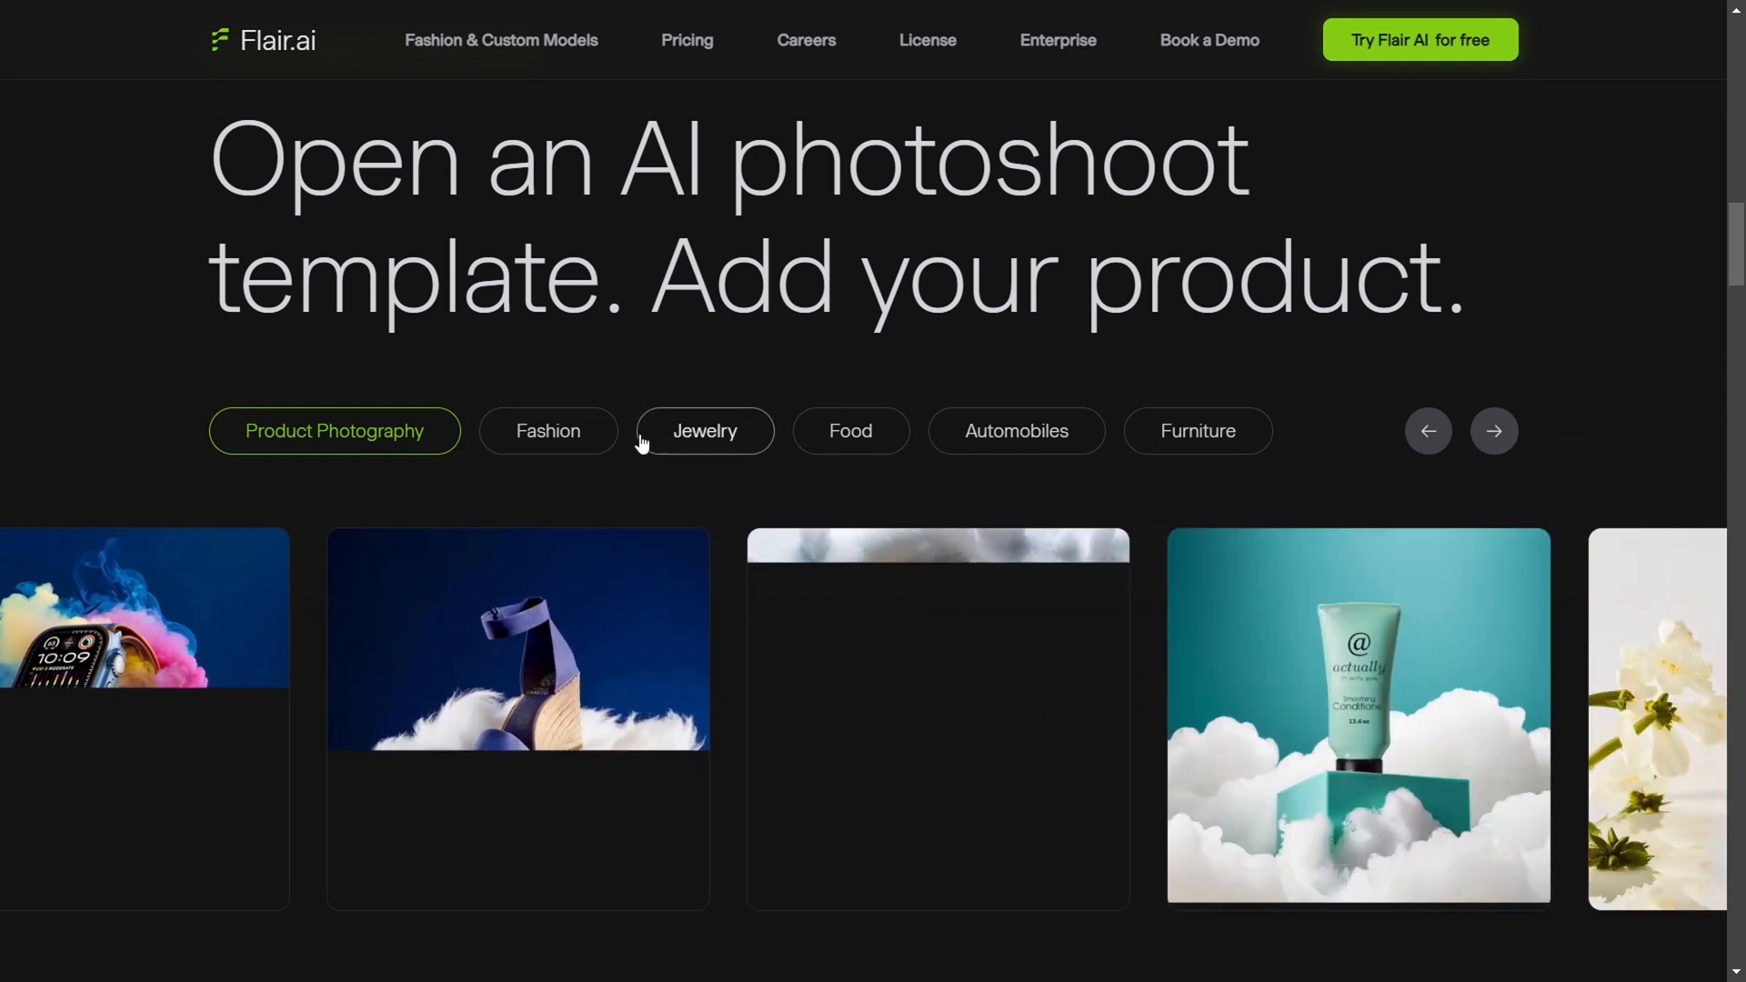
pyautogui.click(704, 431)
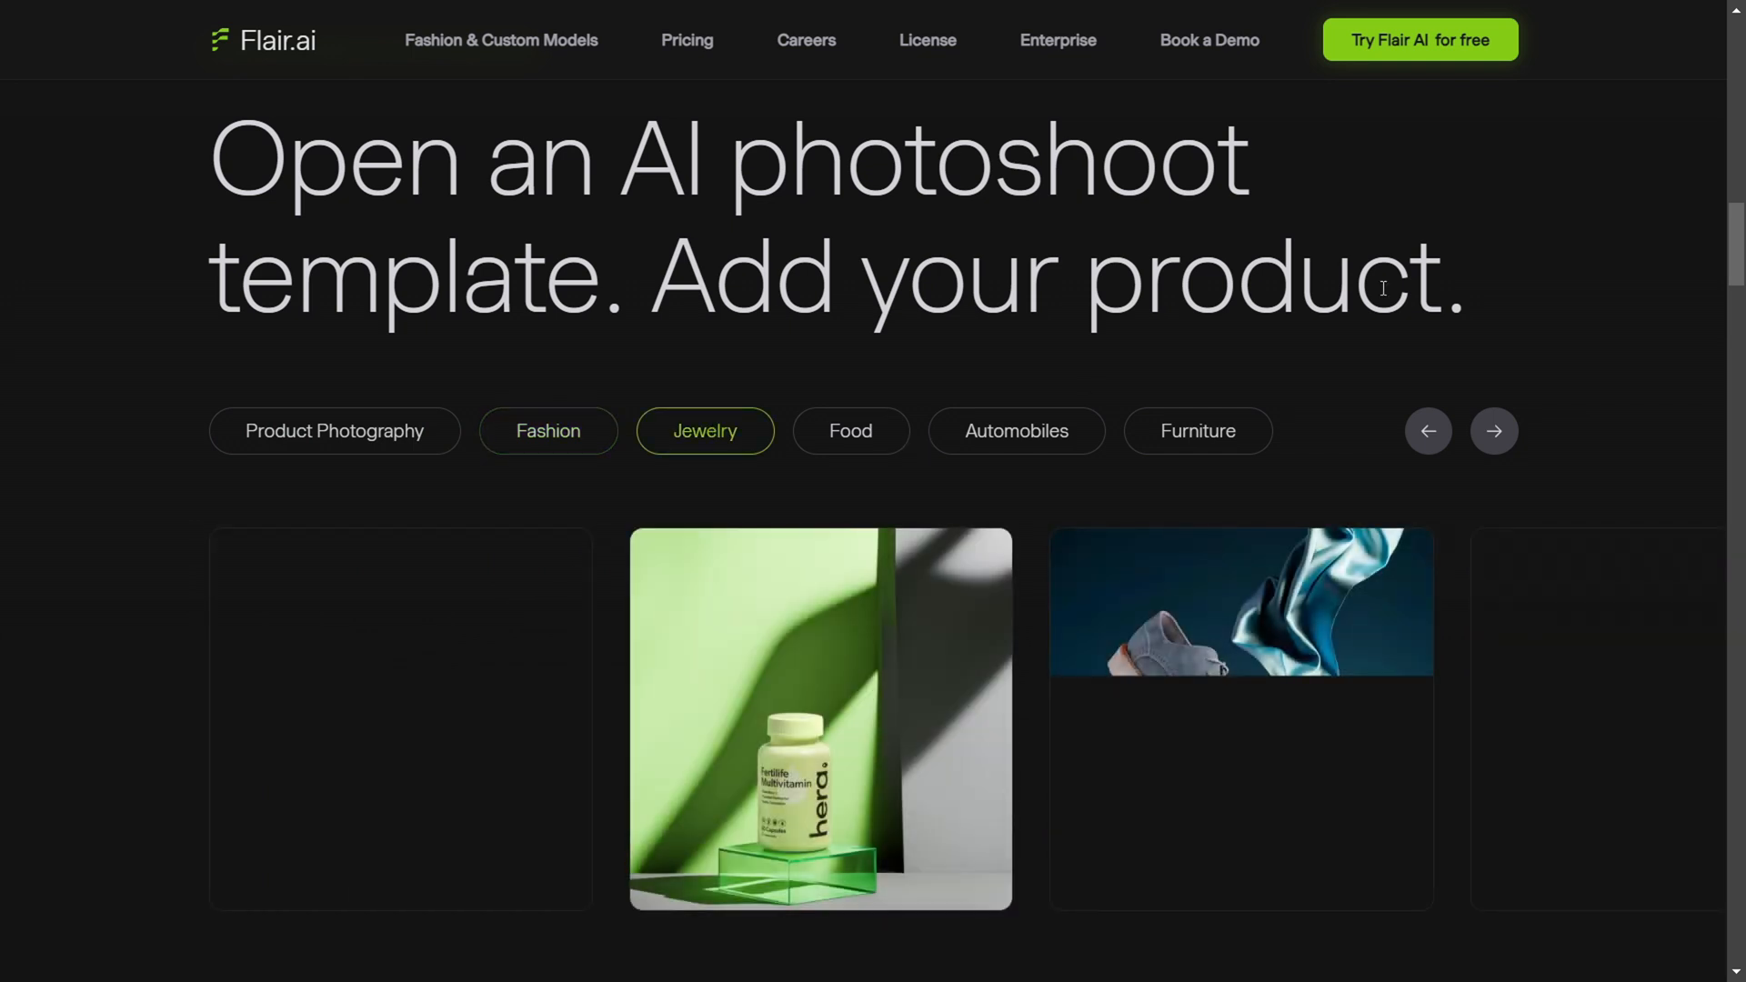
# - Scroll past the drag-and-drop staging demo to the Mix & match product templates section
pyautogui.scroll(-3)
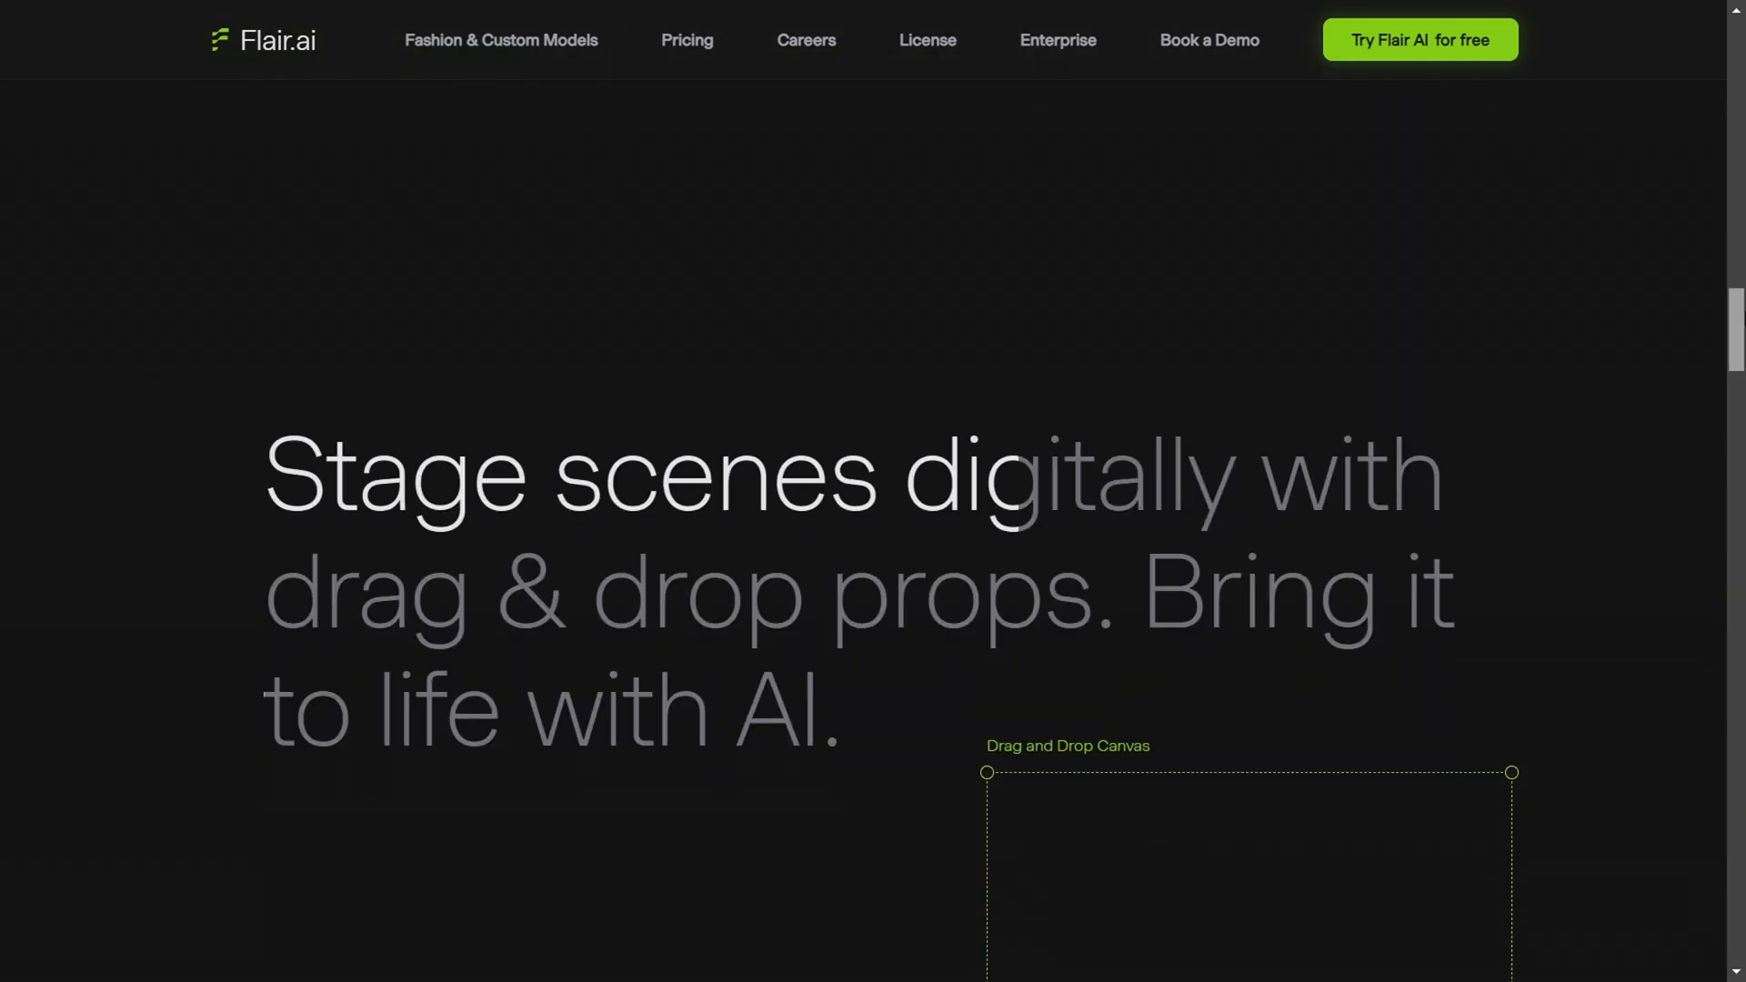
pyautogui.scroll(-3)
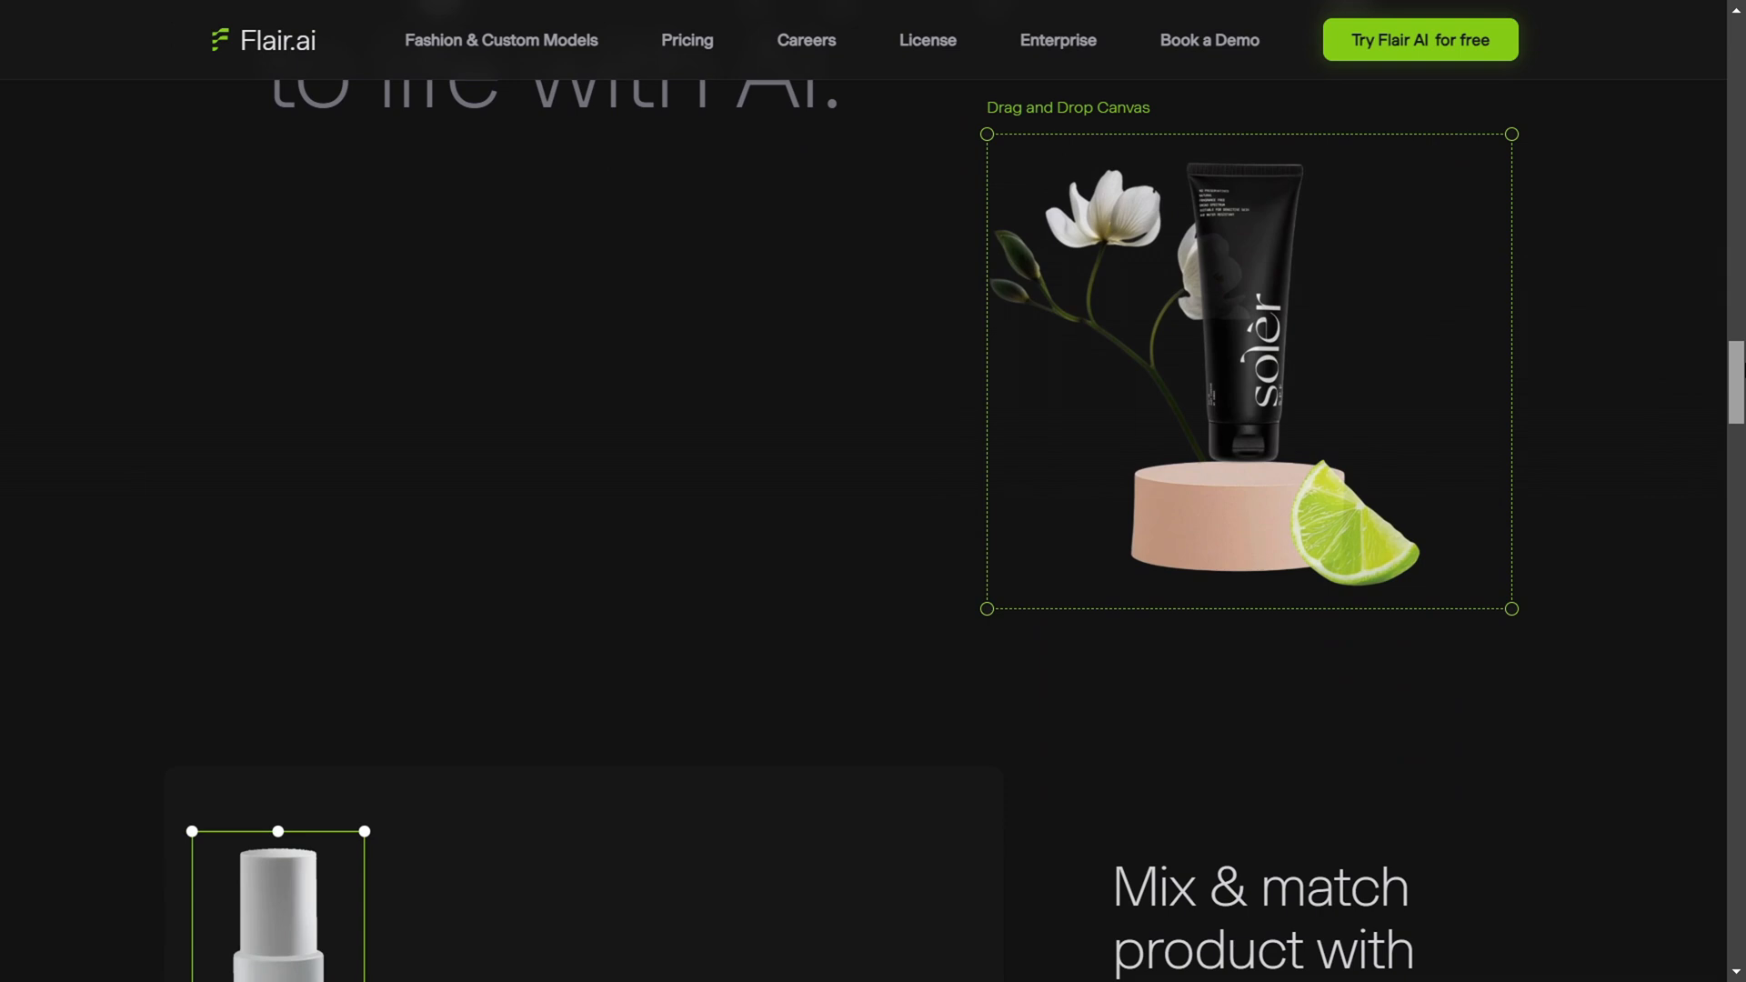
pyautogui.scroll(-3)
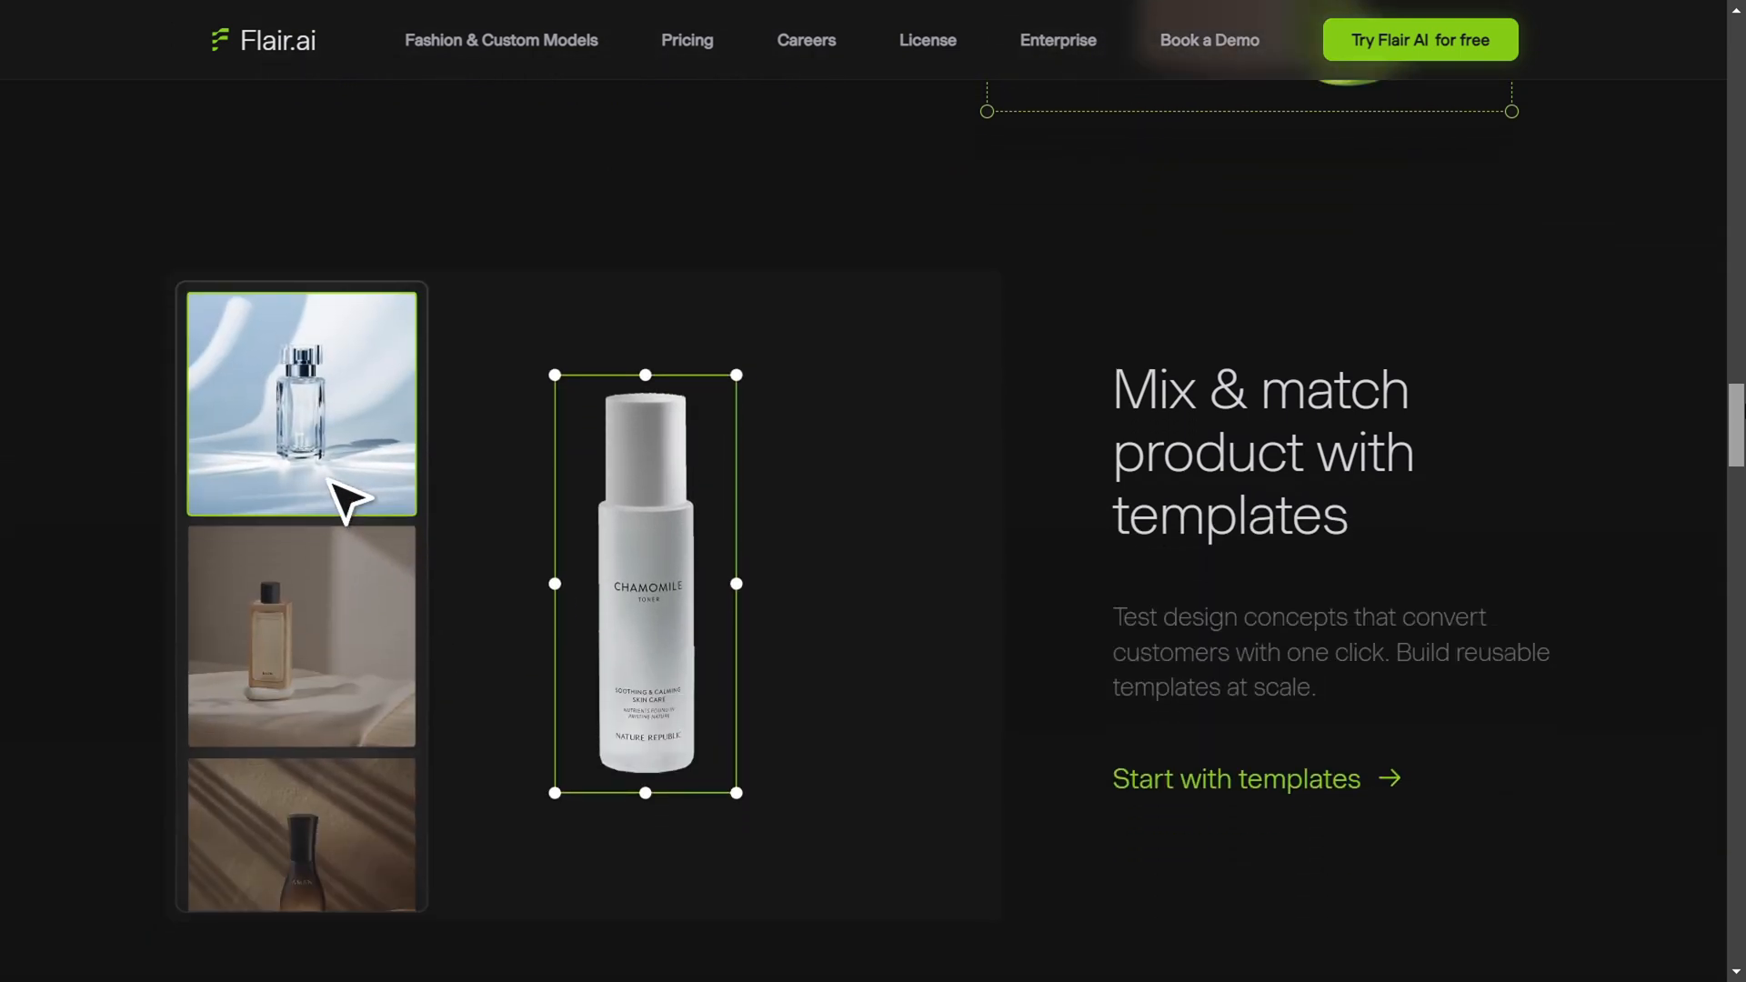
pyautogui.scroll(-3)
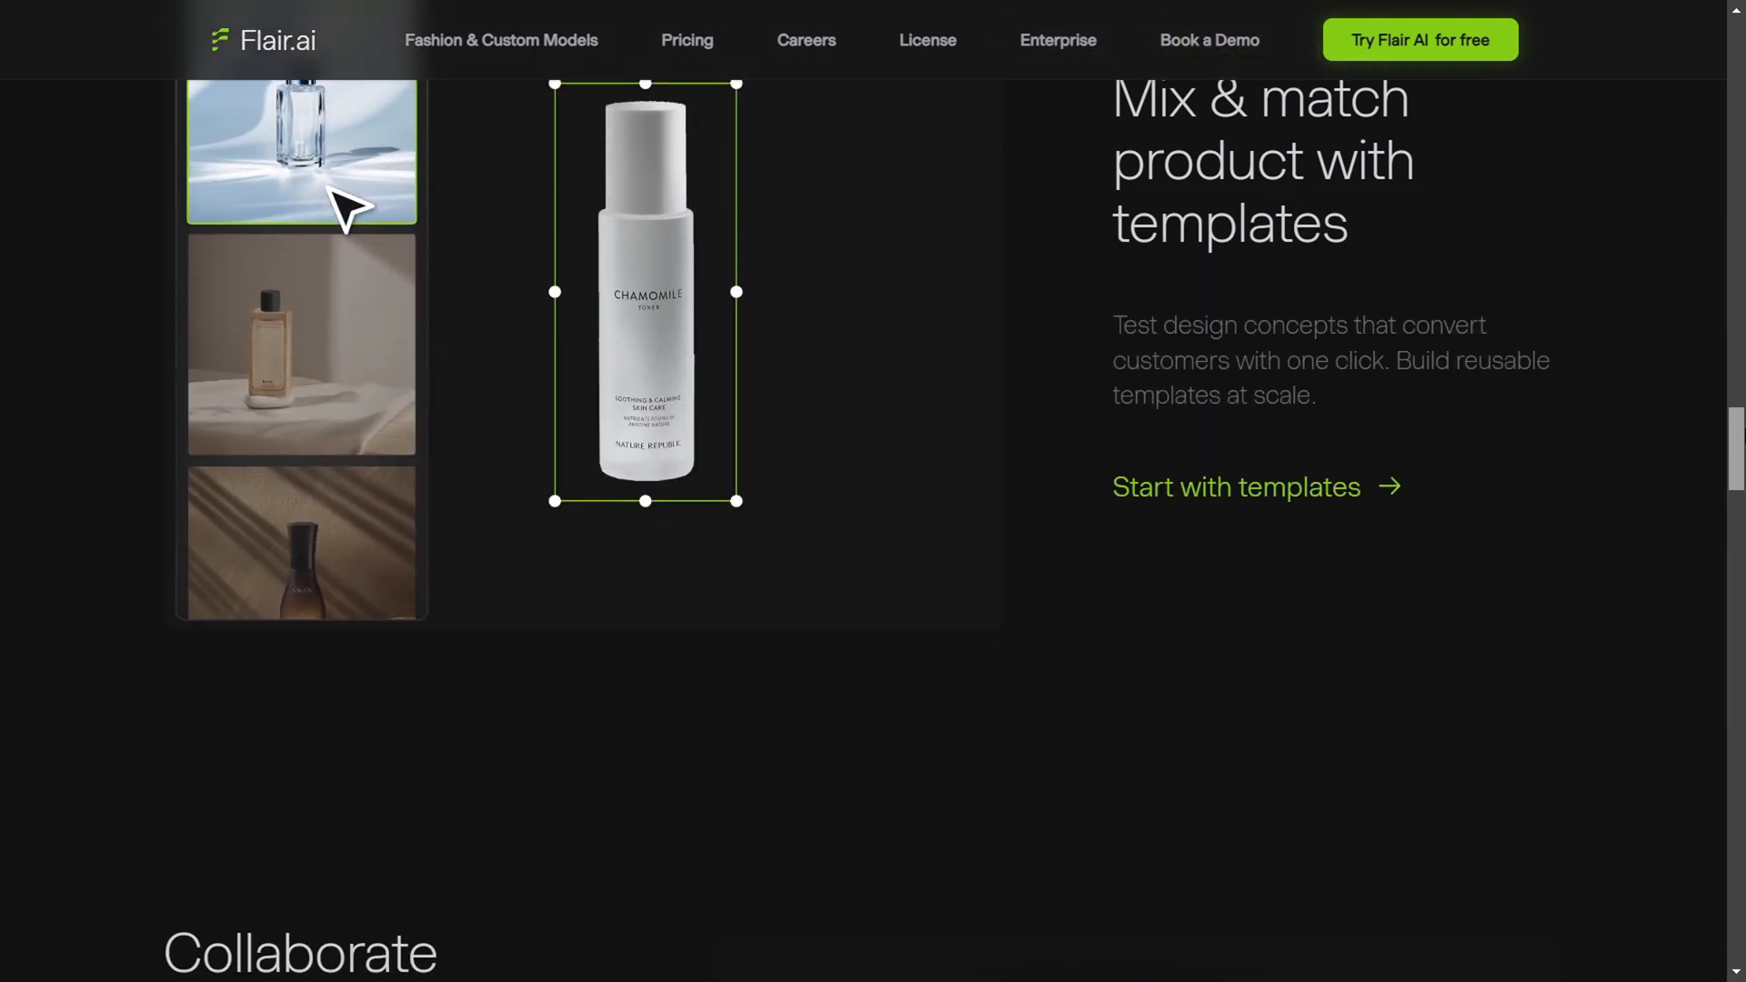